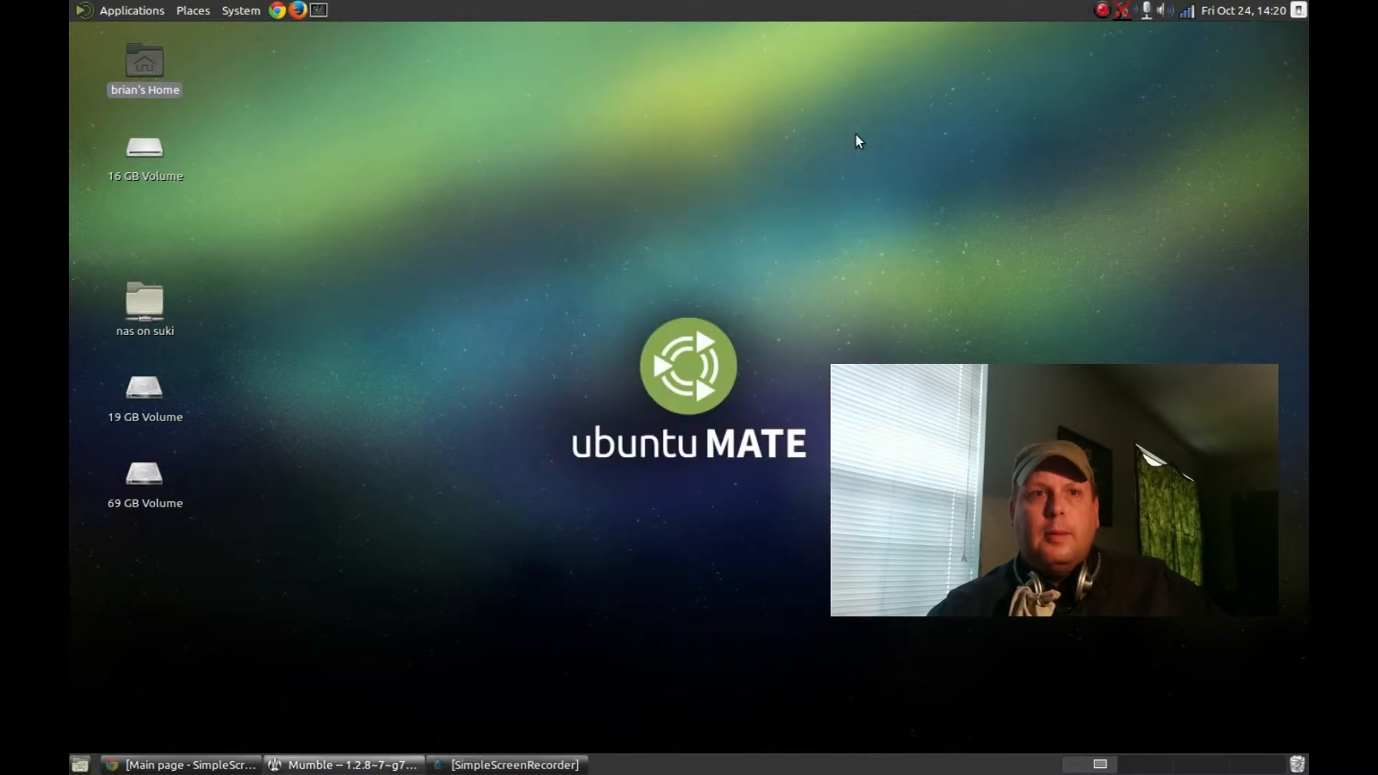
pyautogui.moveTo(965, 244)
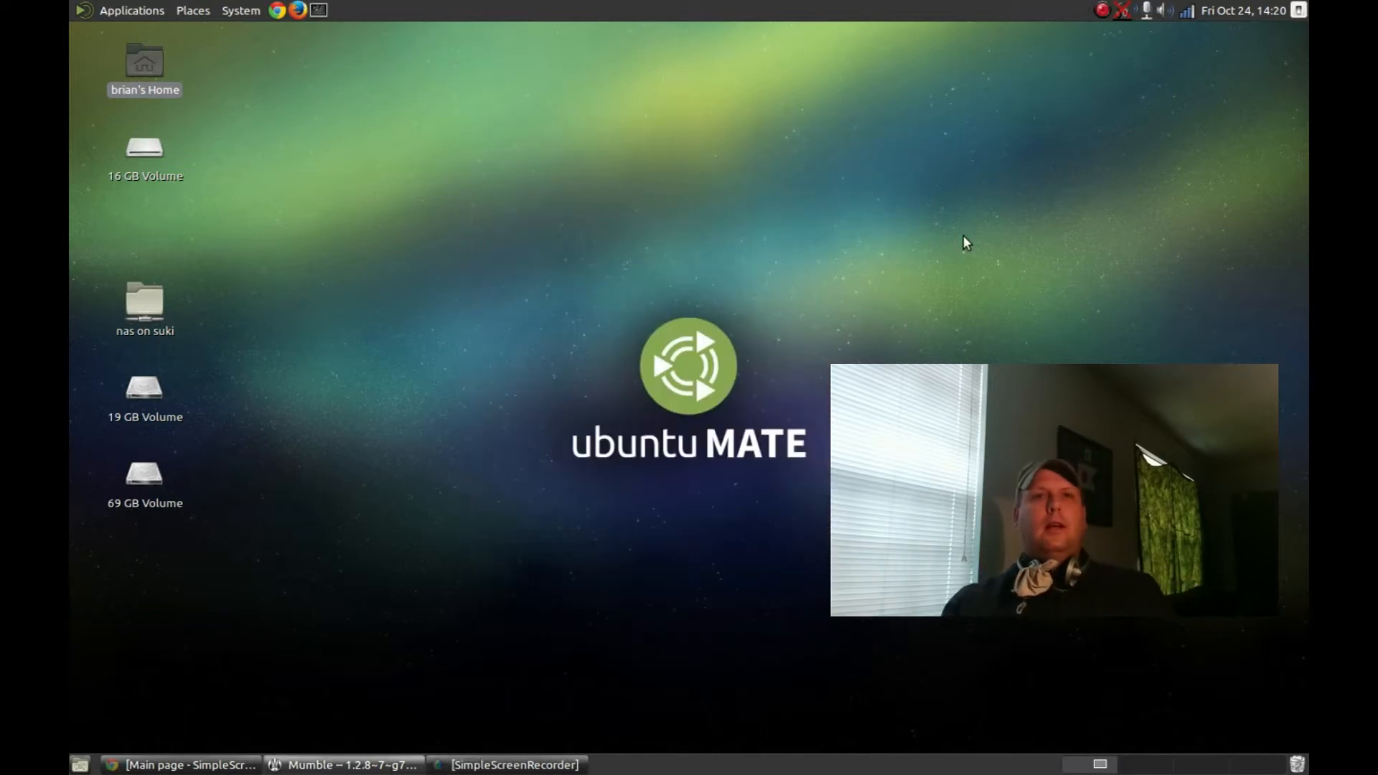
pyautogui.moveTo(949, 315)
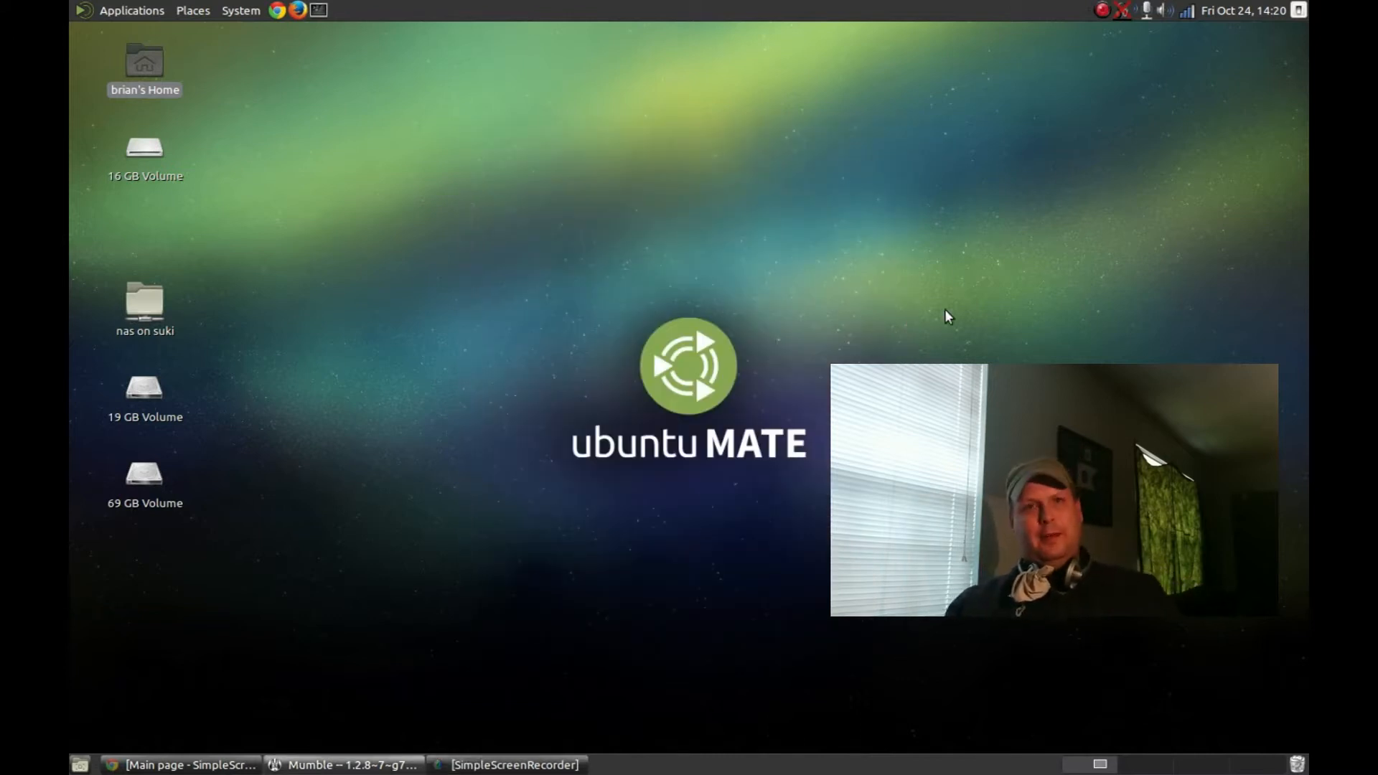
pyautogui.moveTo(824, 315)
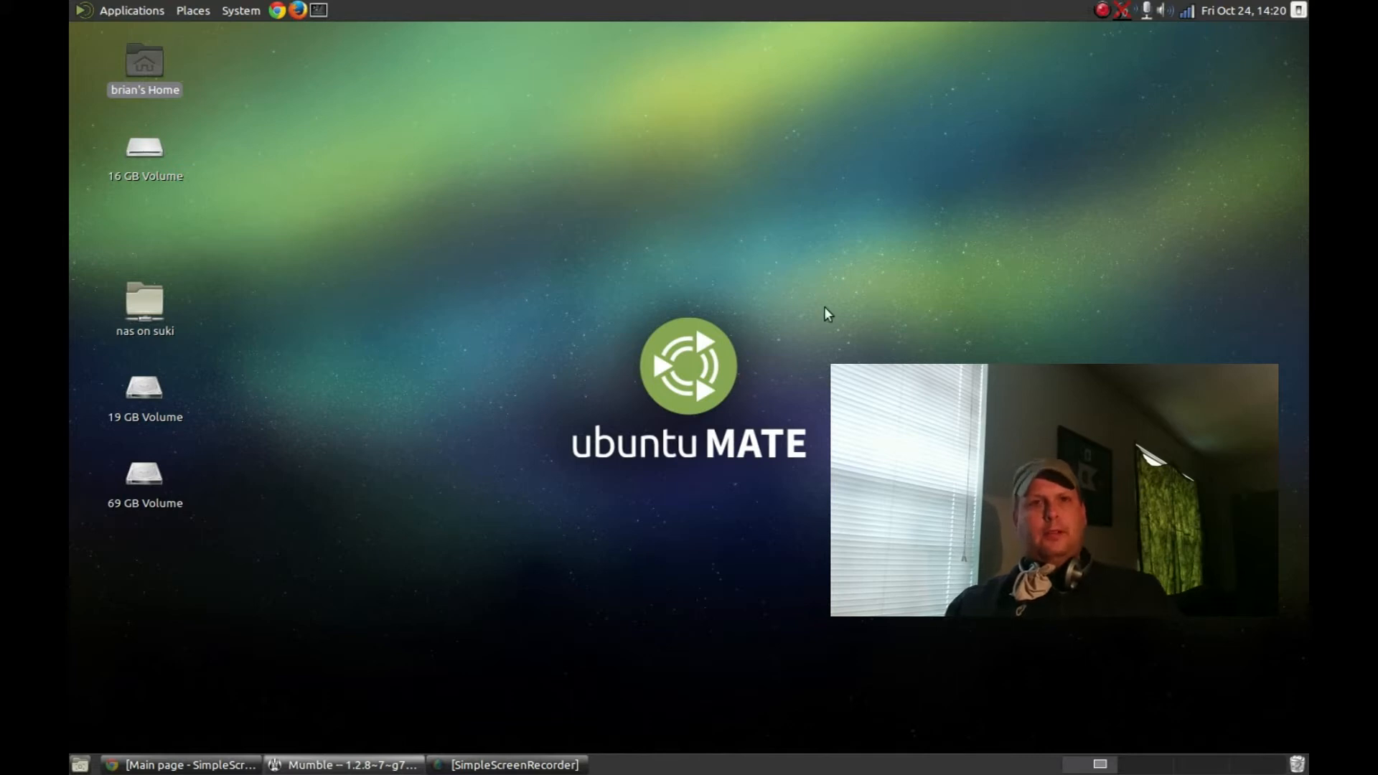
pyautogui.moveTo(805, 498)
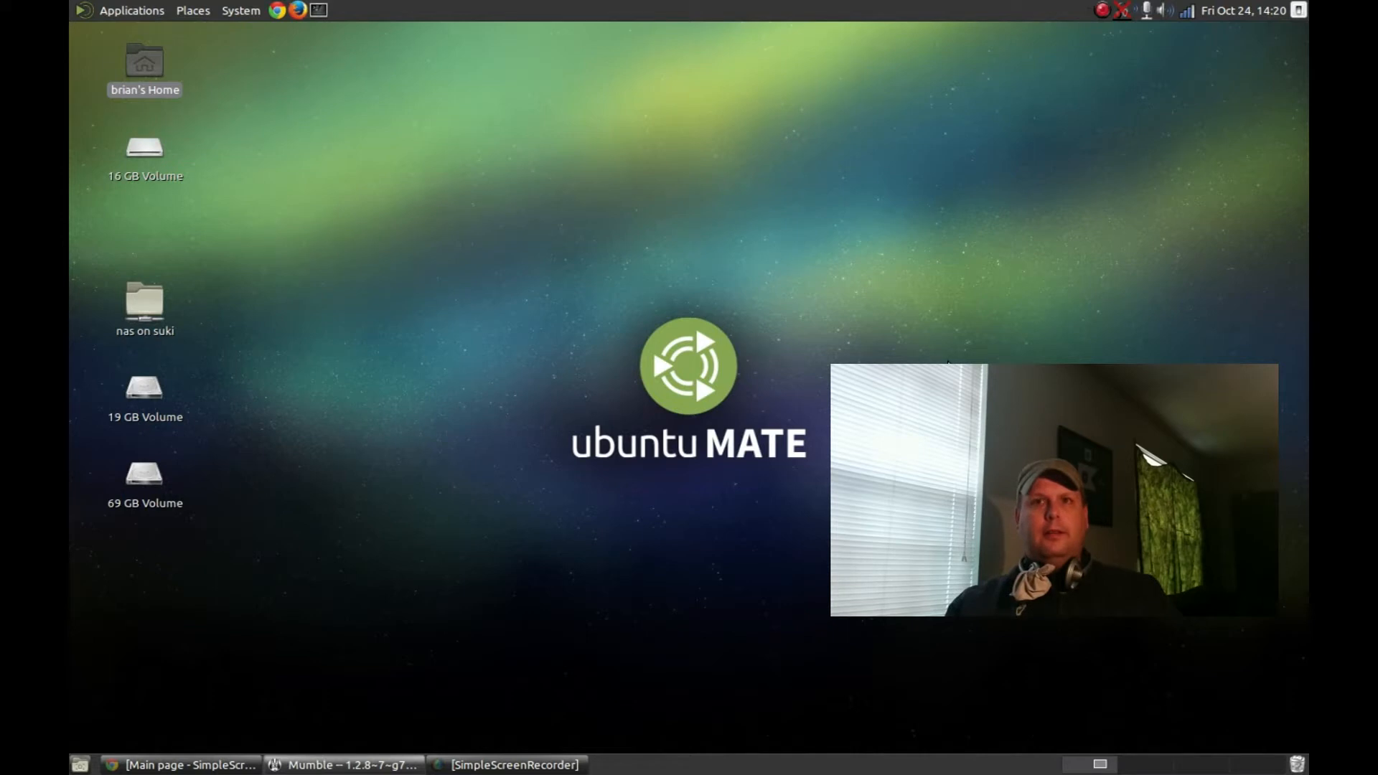
pyautogui.moveTo(761, 209)
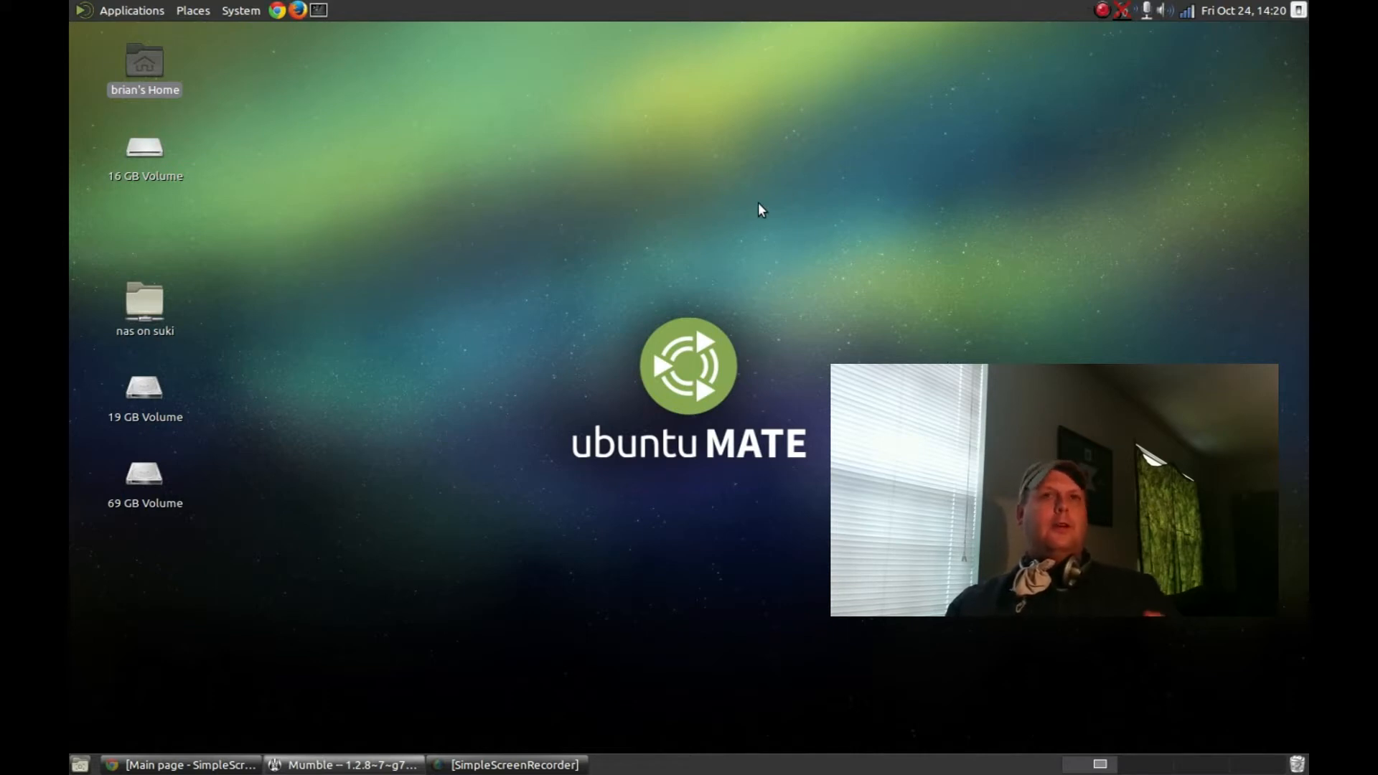
pyautogui.moveTo(481, 257)
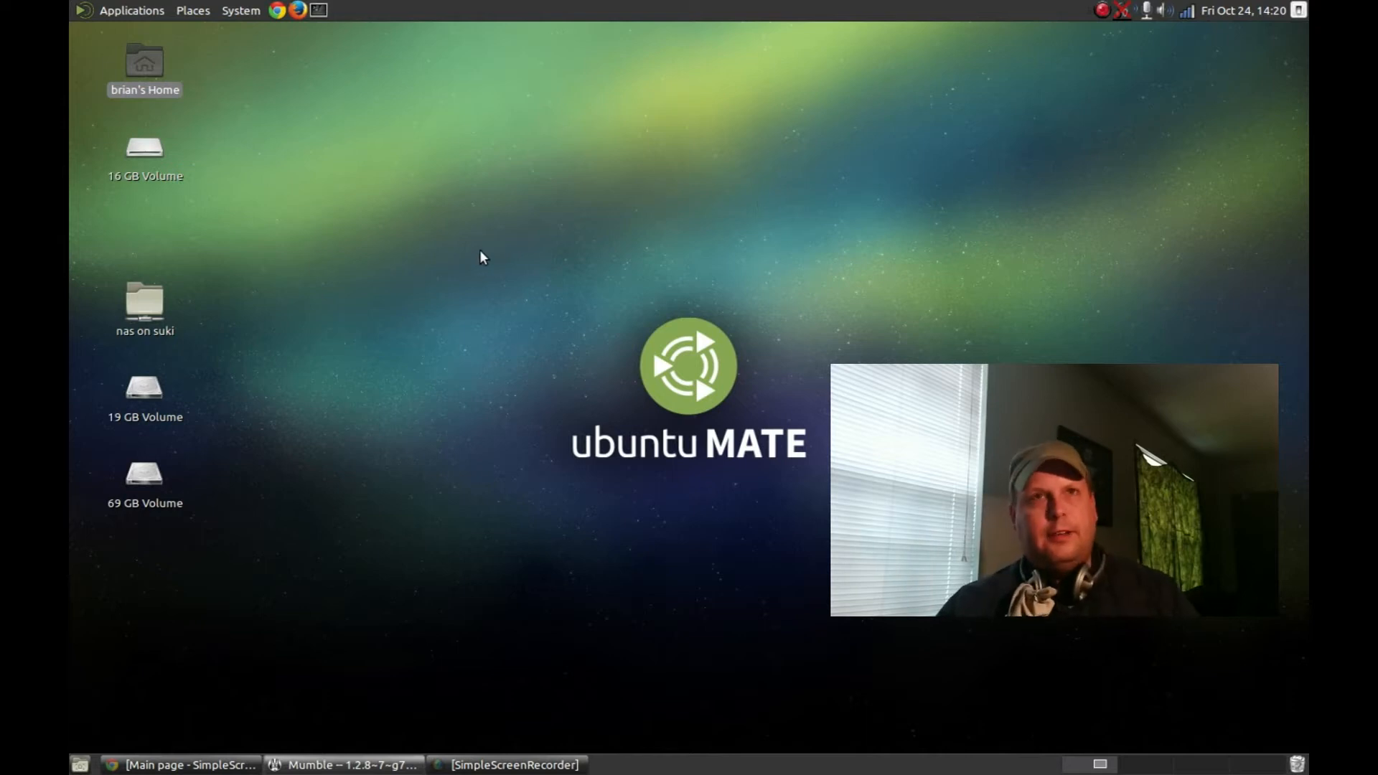
pyautogui.moveTo(431, 258)
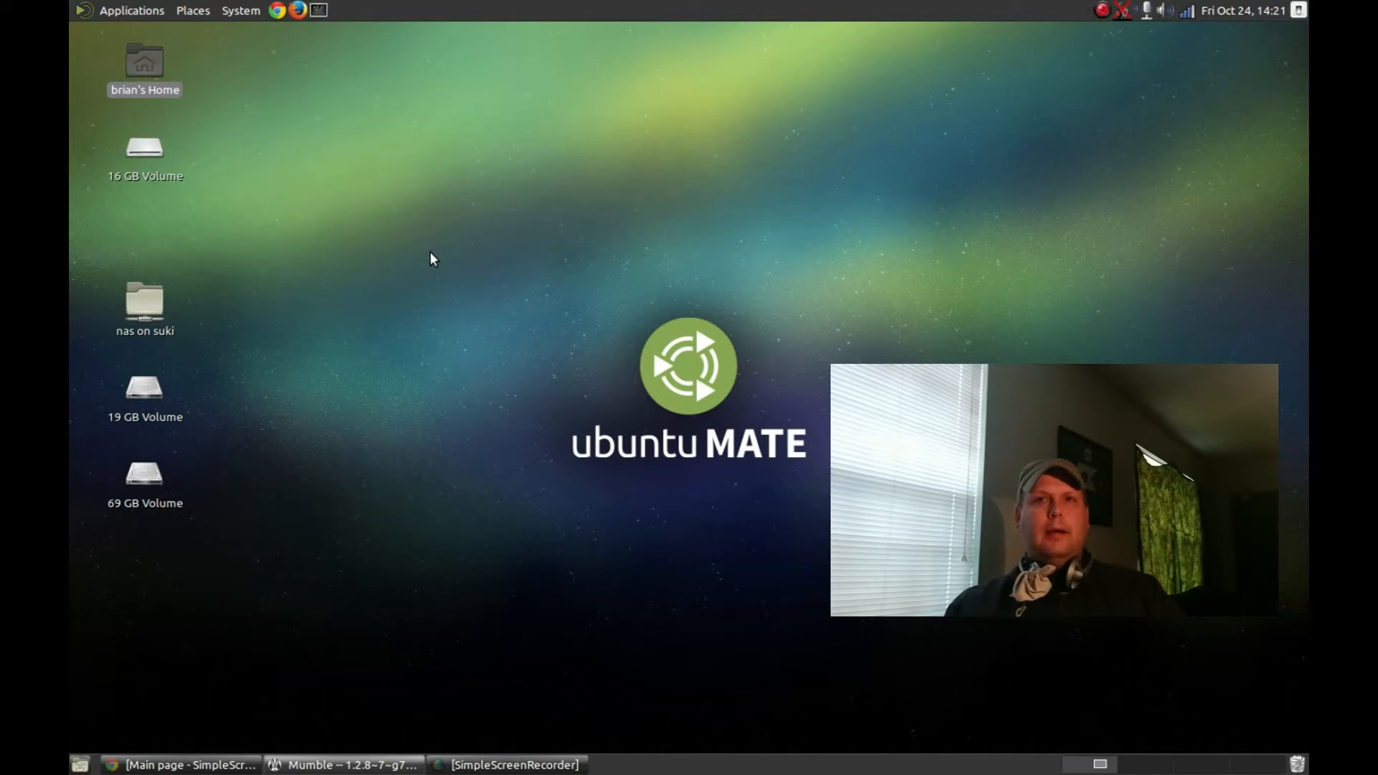
pyautogui.moveTo(726, 234)
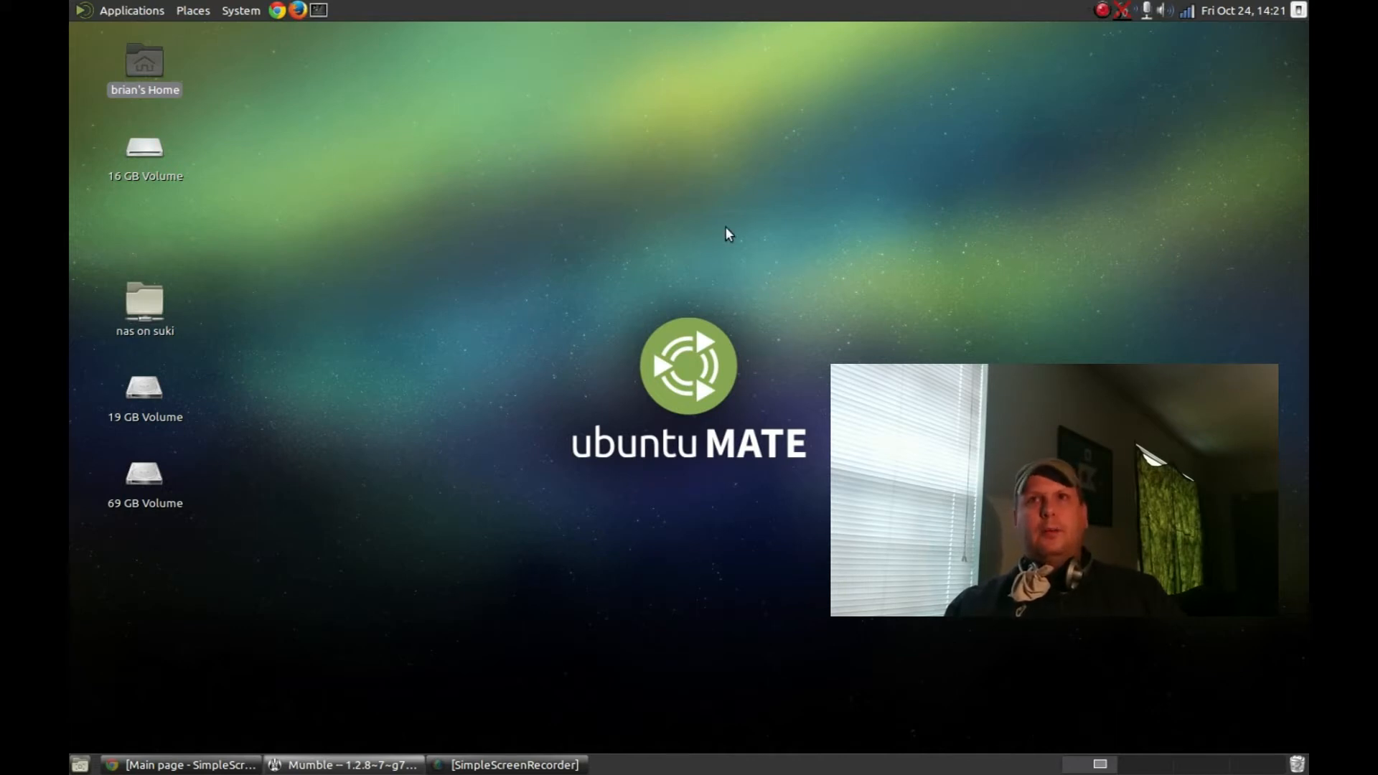
pyautogui.moveTo(728, 143)
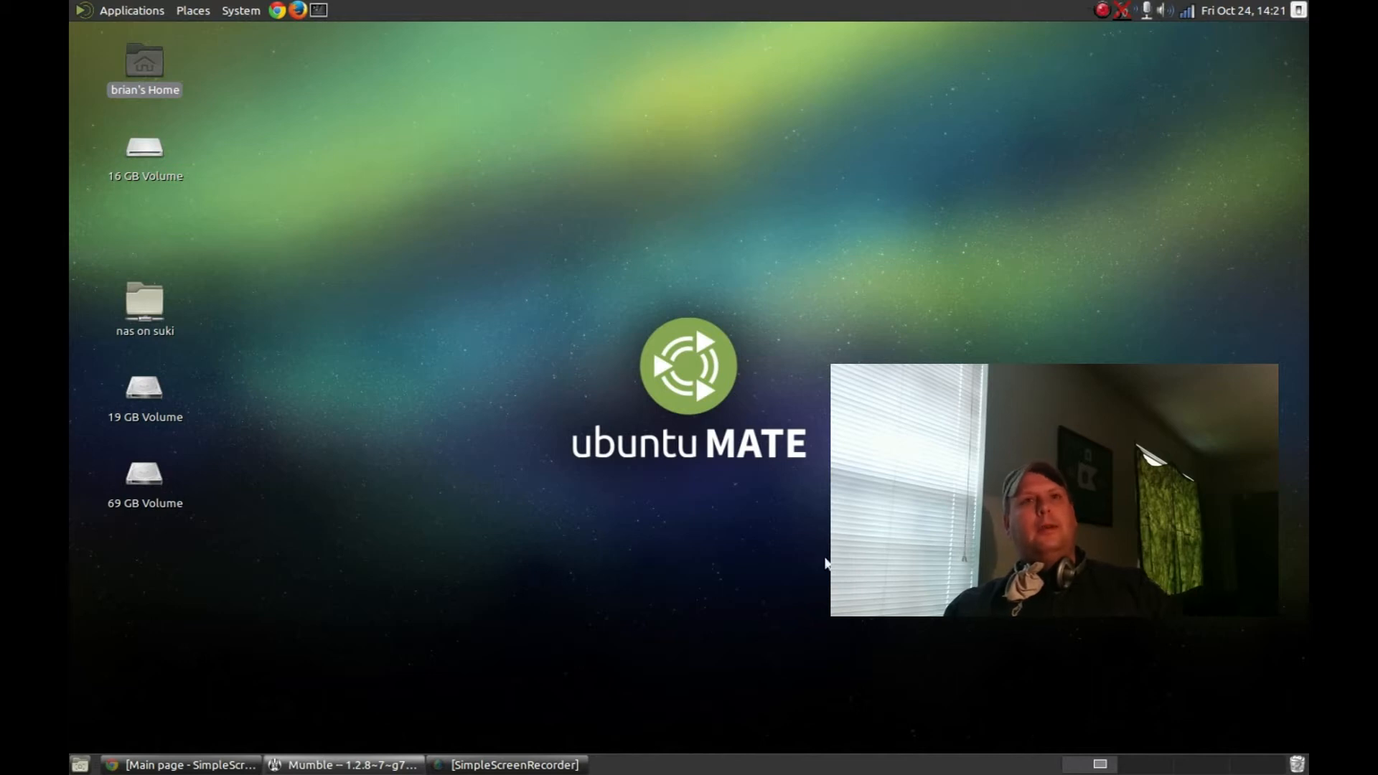
pyautogui.moveTo(620, 209)
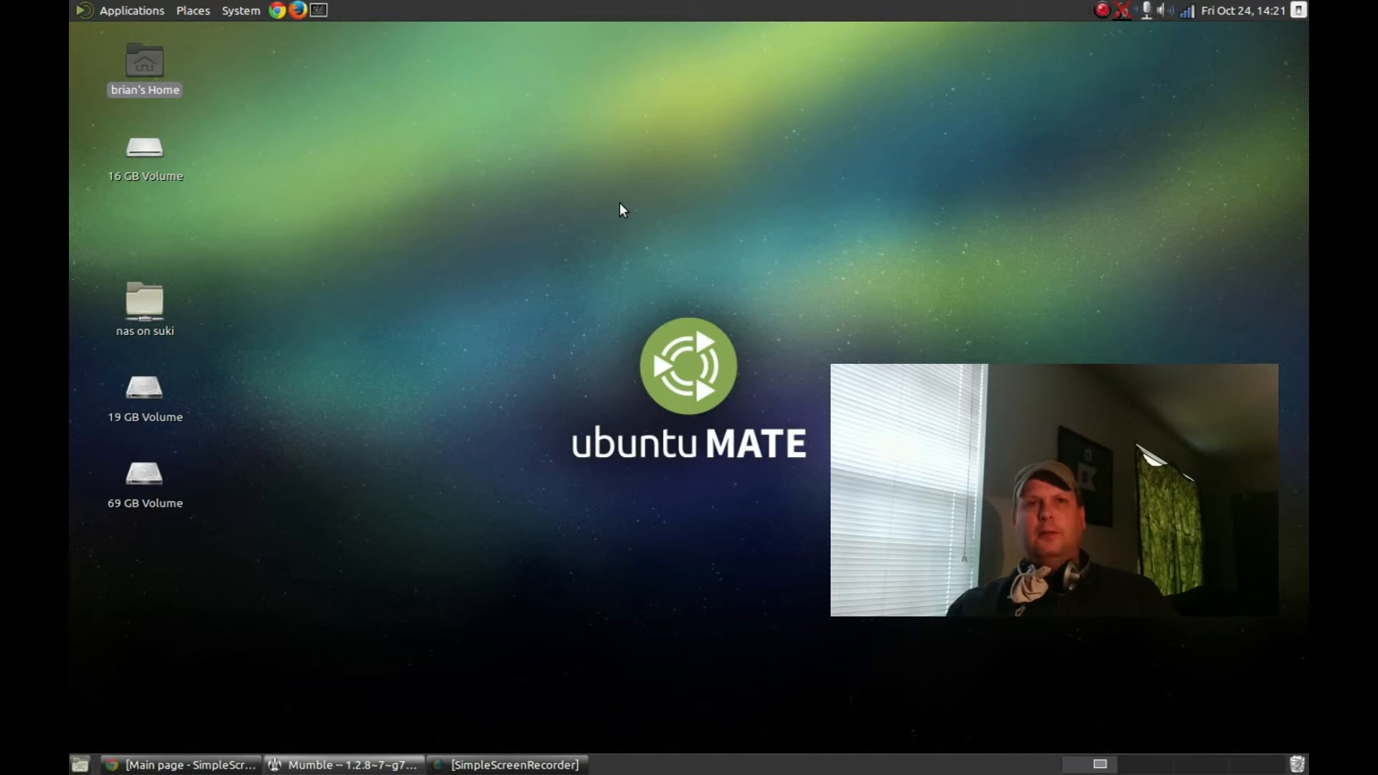
pyautogui.moveTo(687, 416)
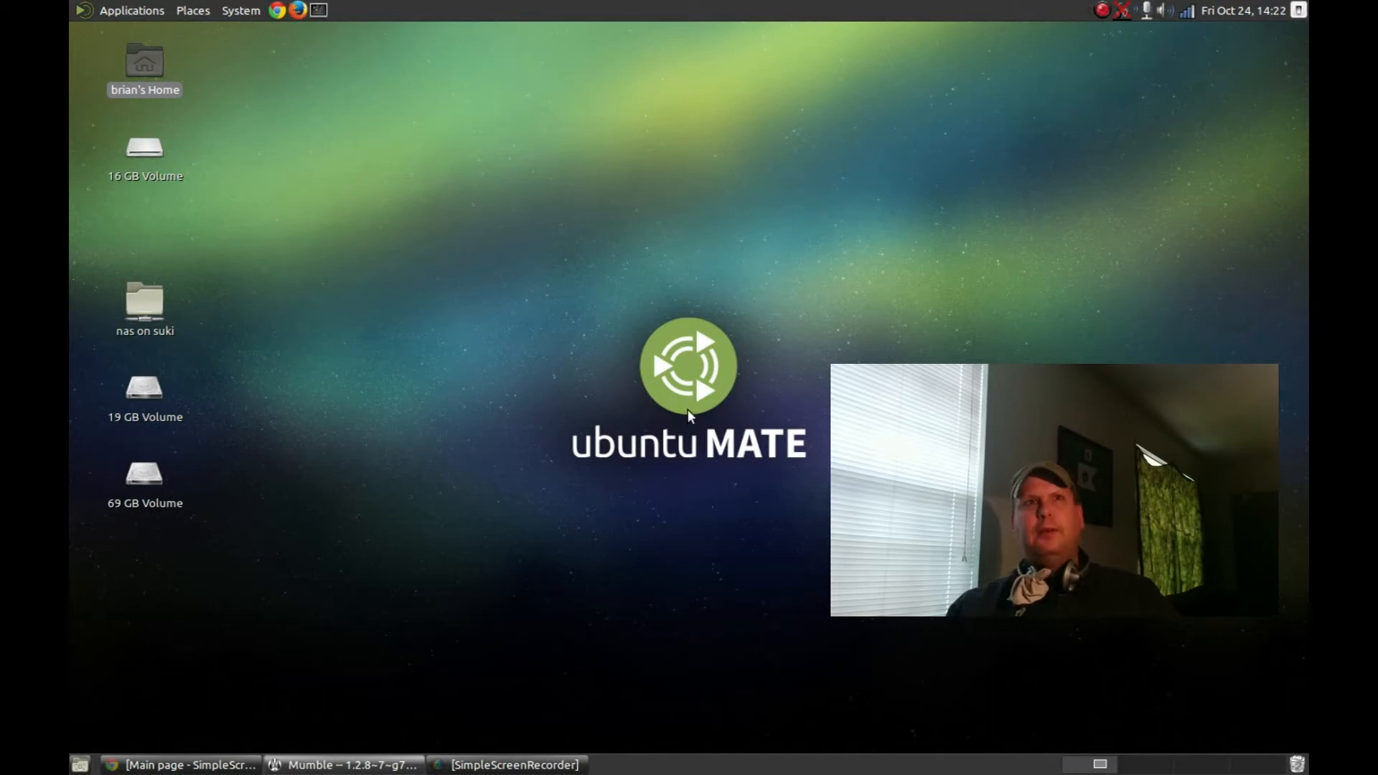
pyautogui.moveTo(605, 343)
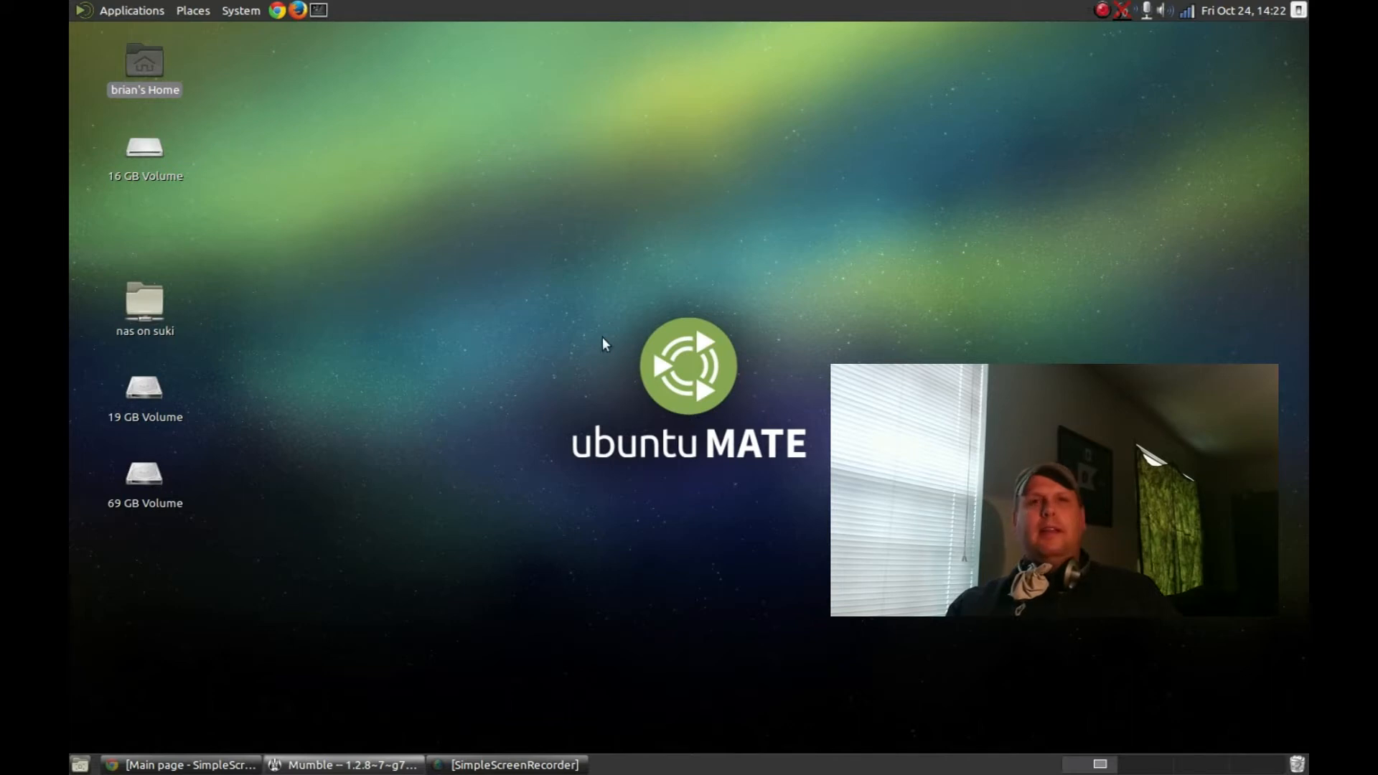
pyautogui.moveTo(547, 287)
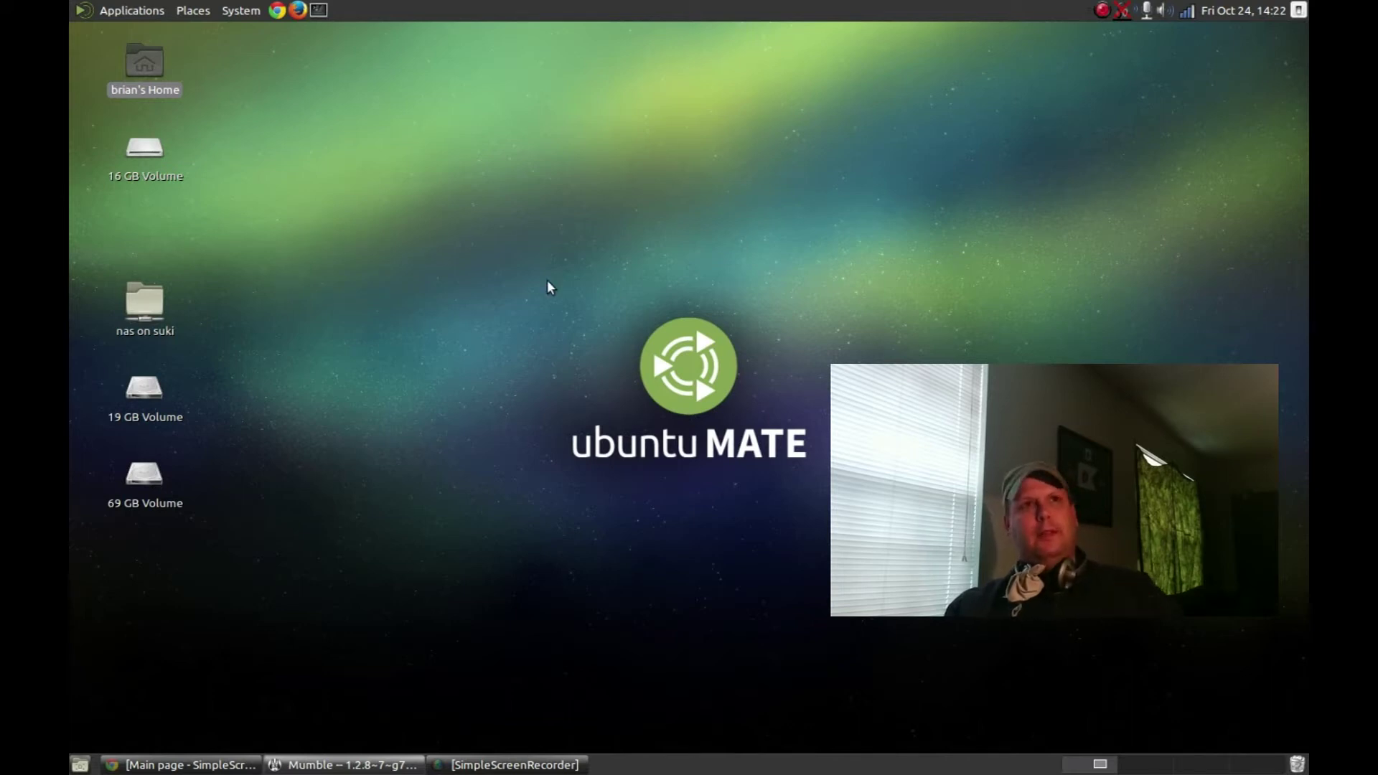
# - Briefly show the Applications menu categories from the top panel, then dismiss it
pyautogui.click(130, 10)
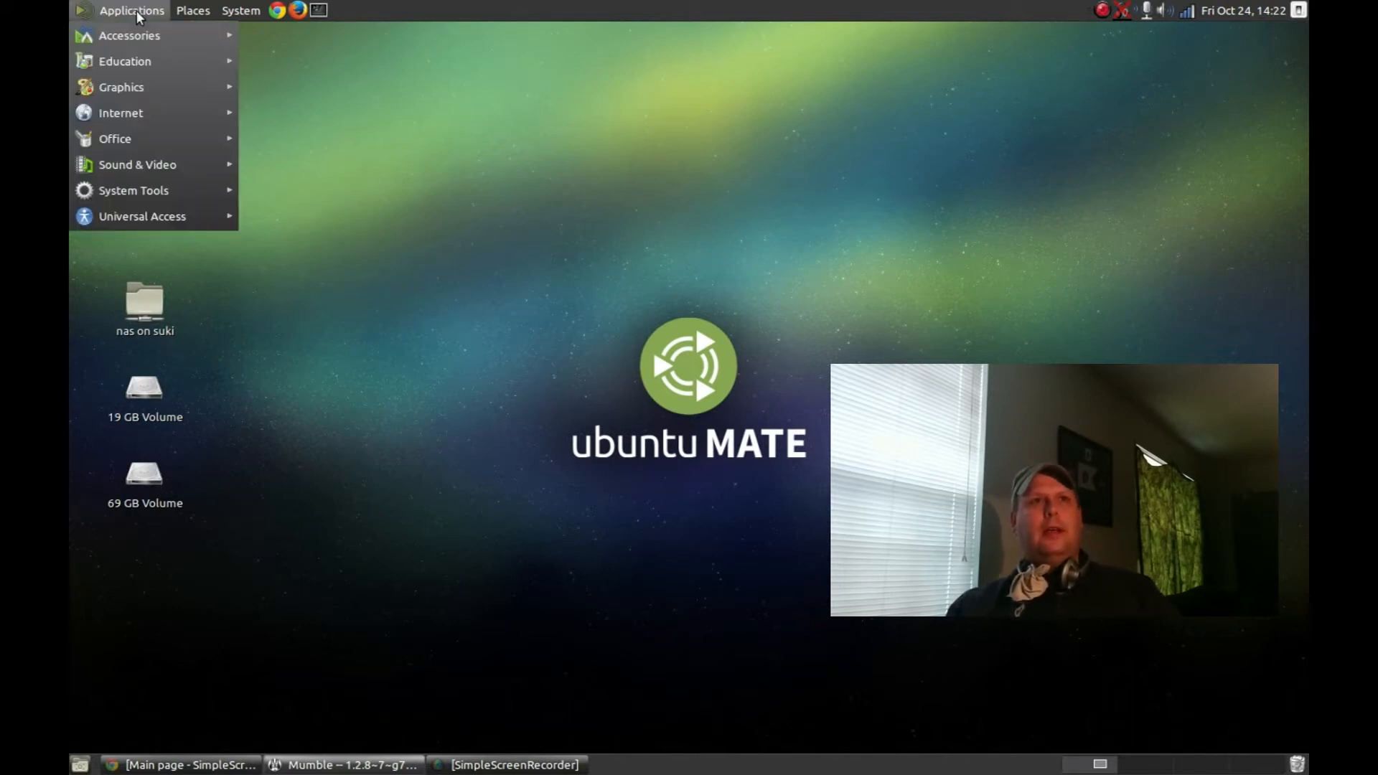
pyautogui.click(750, 363)
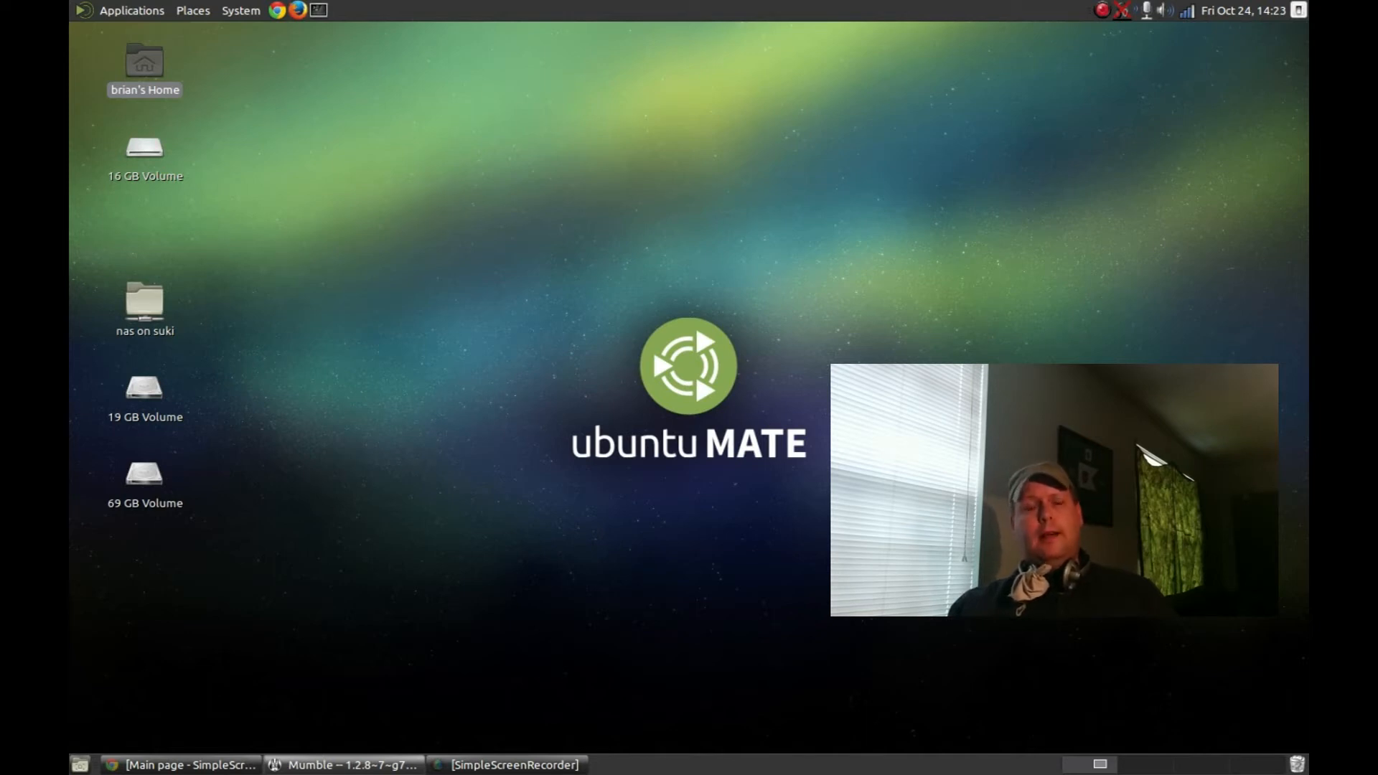
pyautogui.moveTo(806, 406)
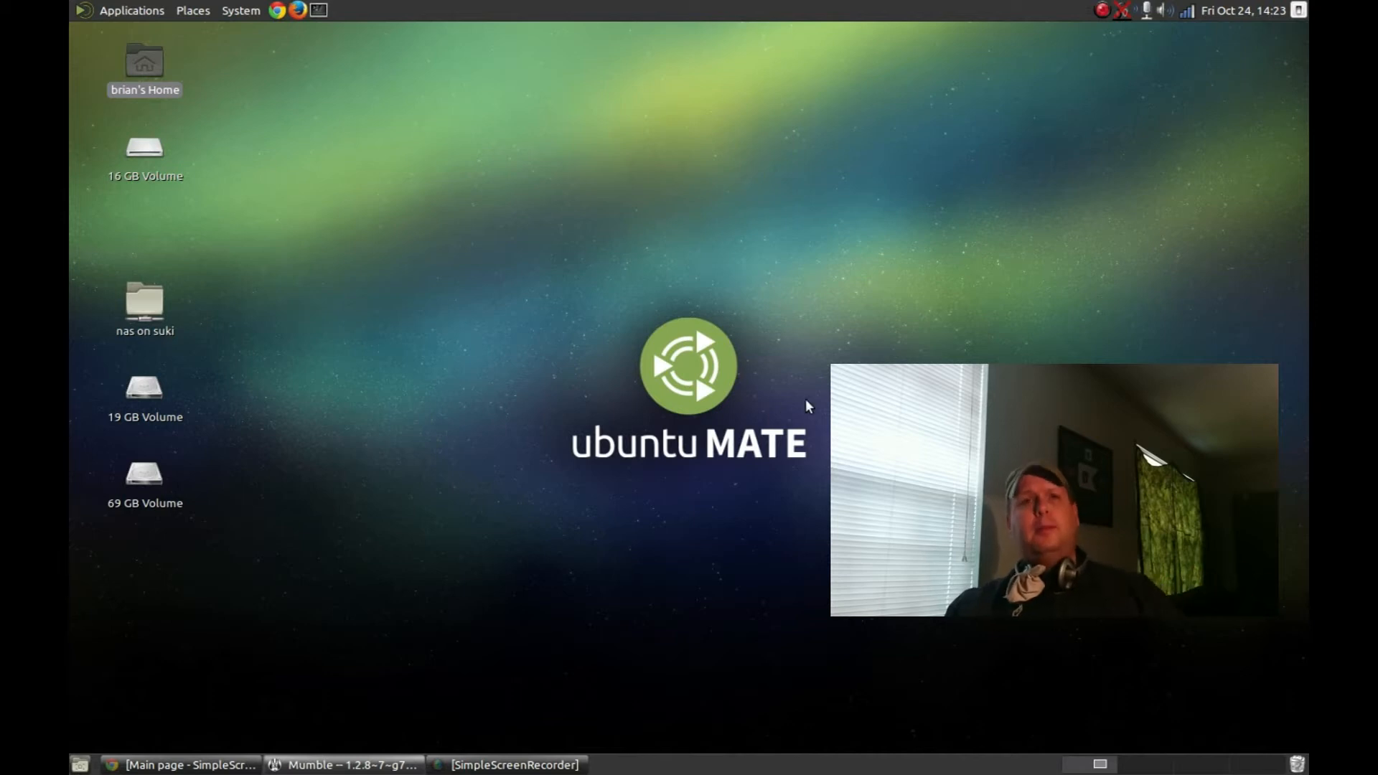
pyautogui.moveTo(495, 202)
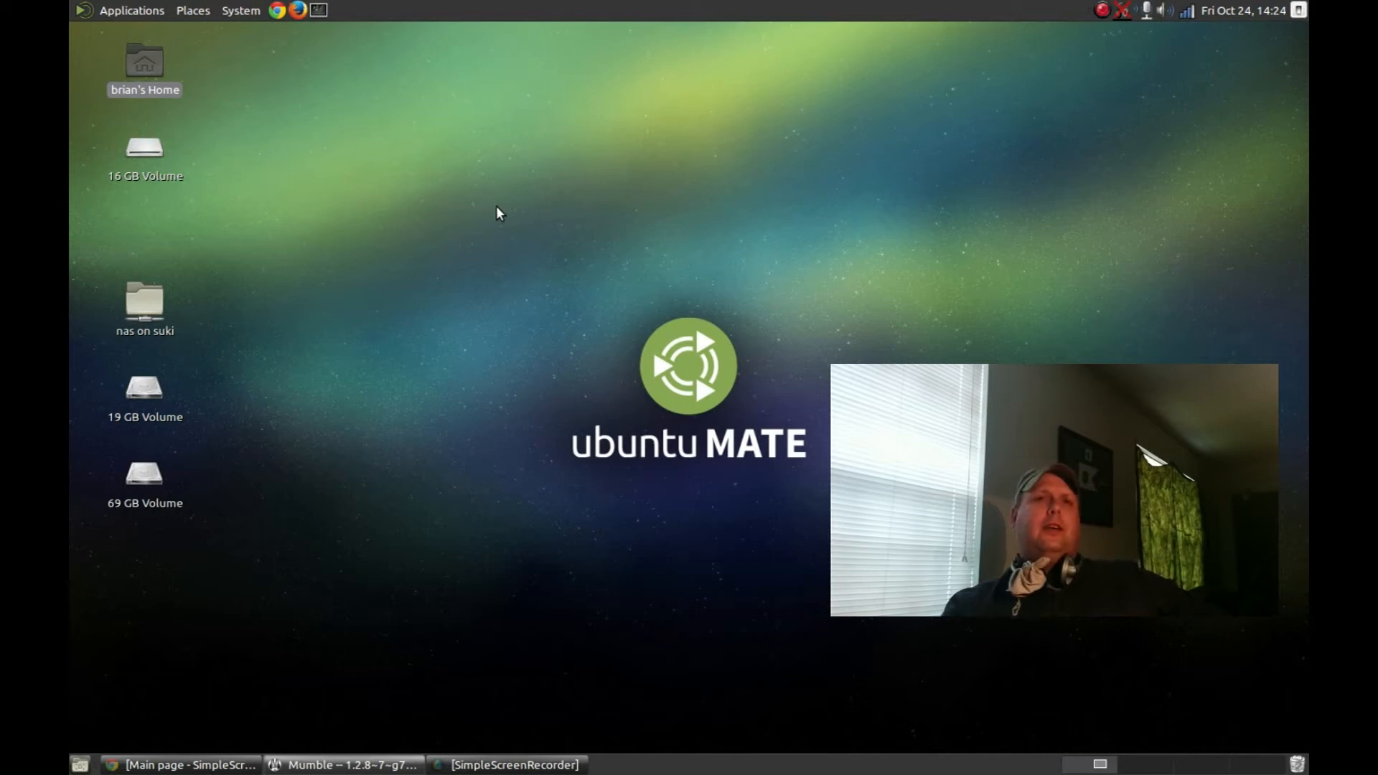
pyautogui.moveTo(793, 429)
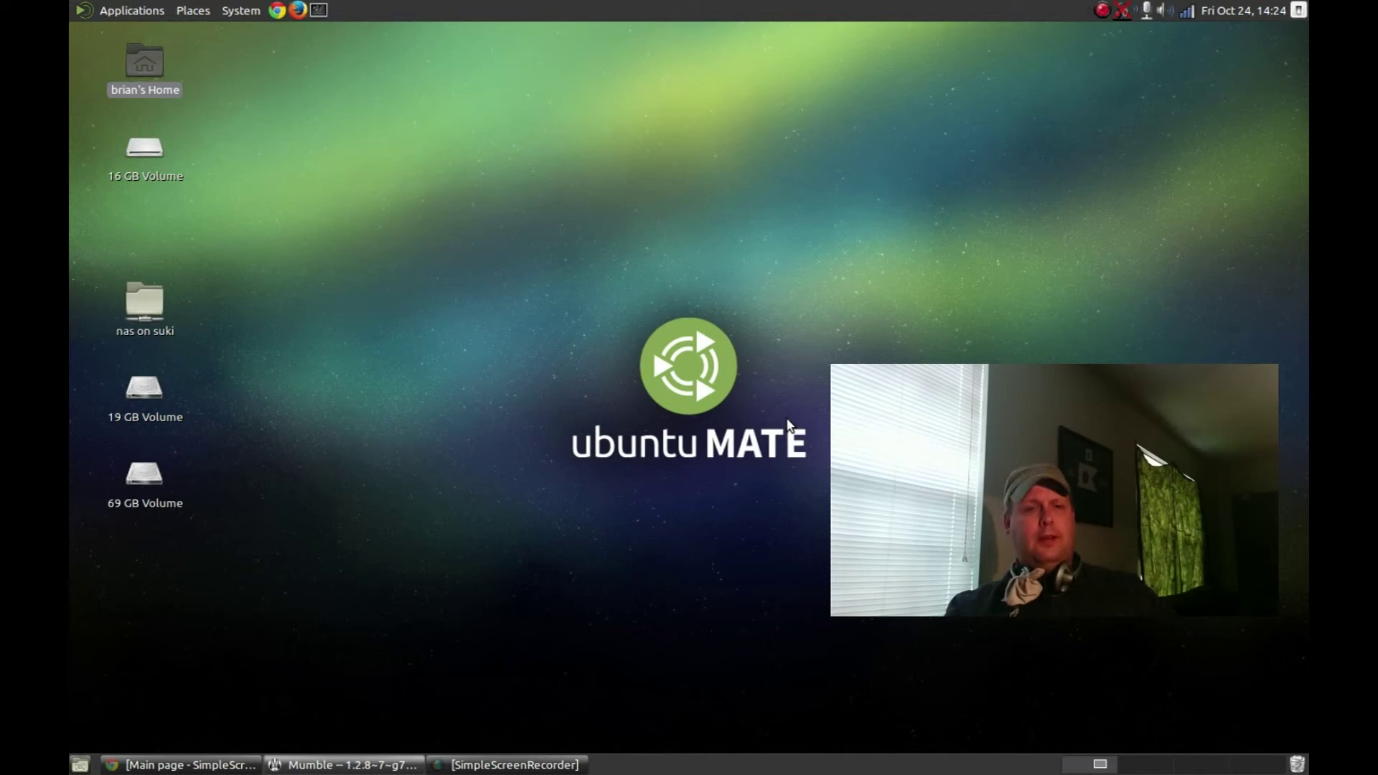
pyautogui.moveTo(267, 699)
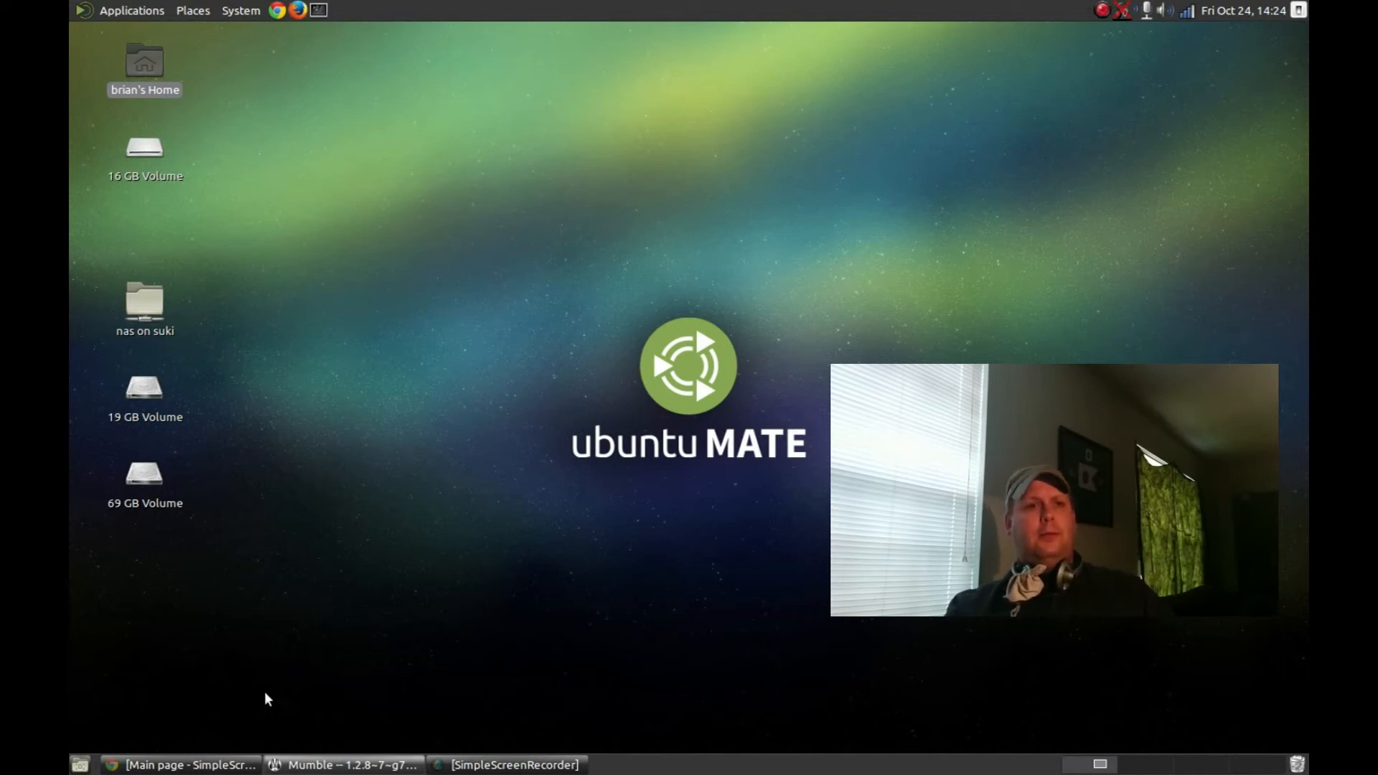
# - Bring the Chrome window with the SimpleScreenRecorder download page forward
pyautogui.click(180, 764)
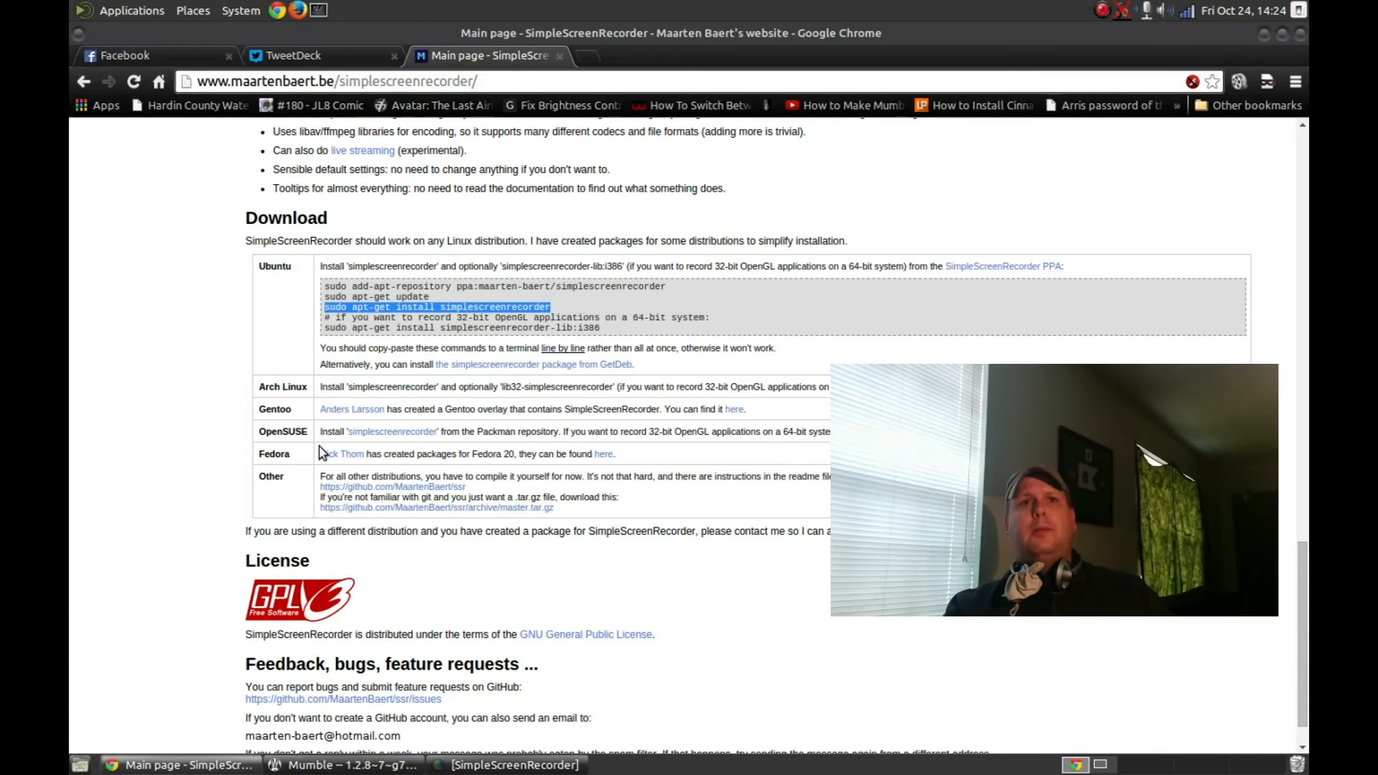
pyautogui.moveTo(754, 436)
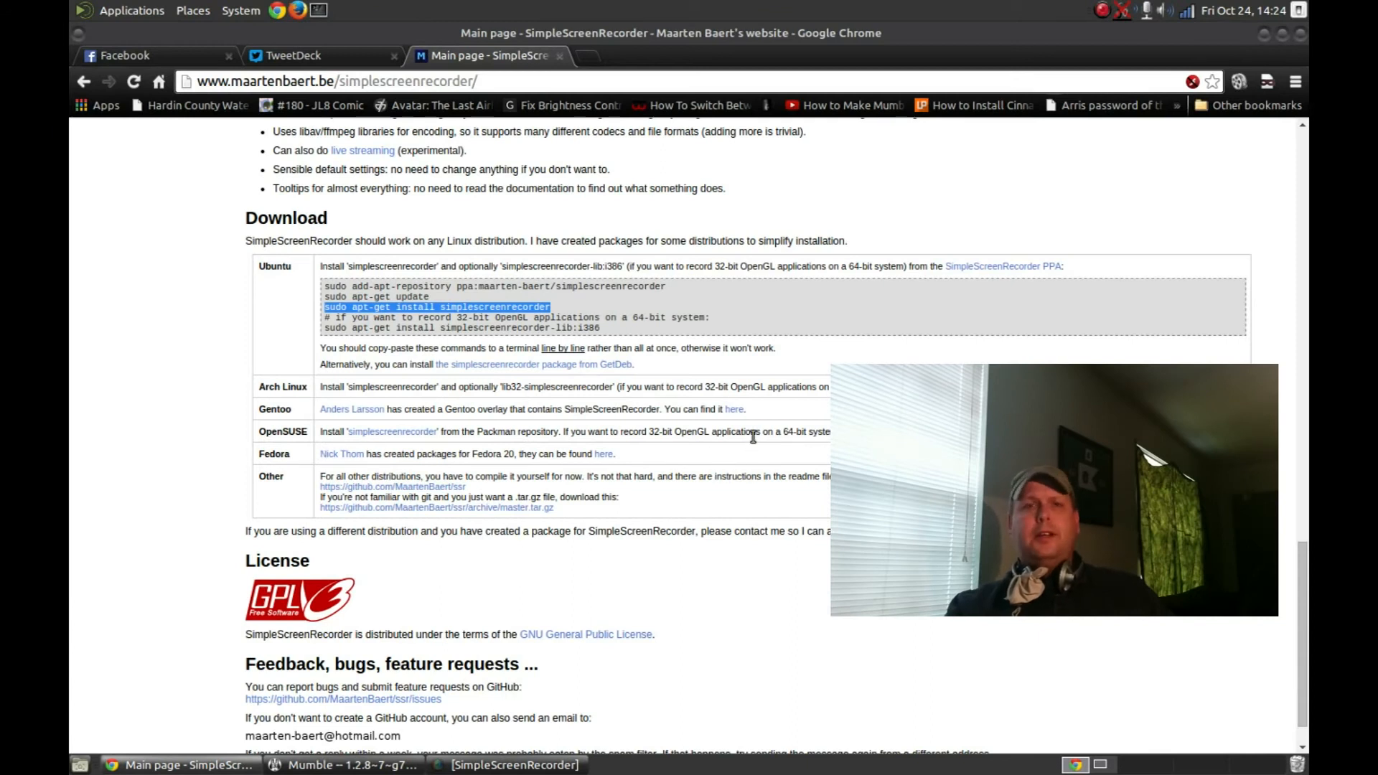
pyautogui.moveTo(331, 37)
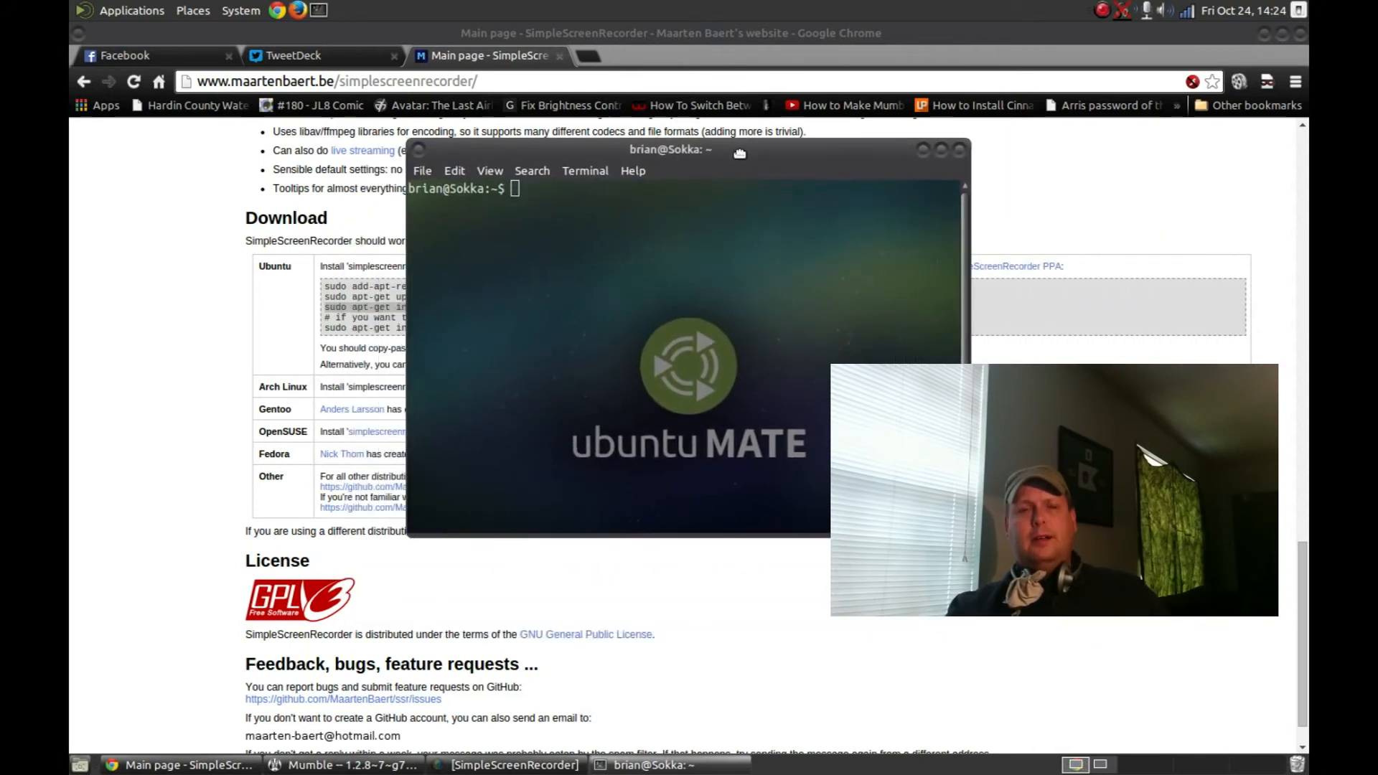
# - Nudge the terminal window, then minimize it and Chrome to reveal the plain desktop
pyautogui.moveTo(670, 149); pyautogui.dragTo(699, 197)
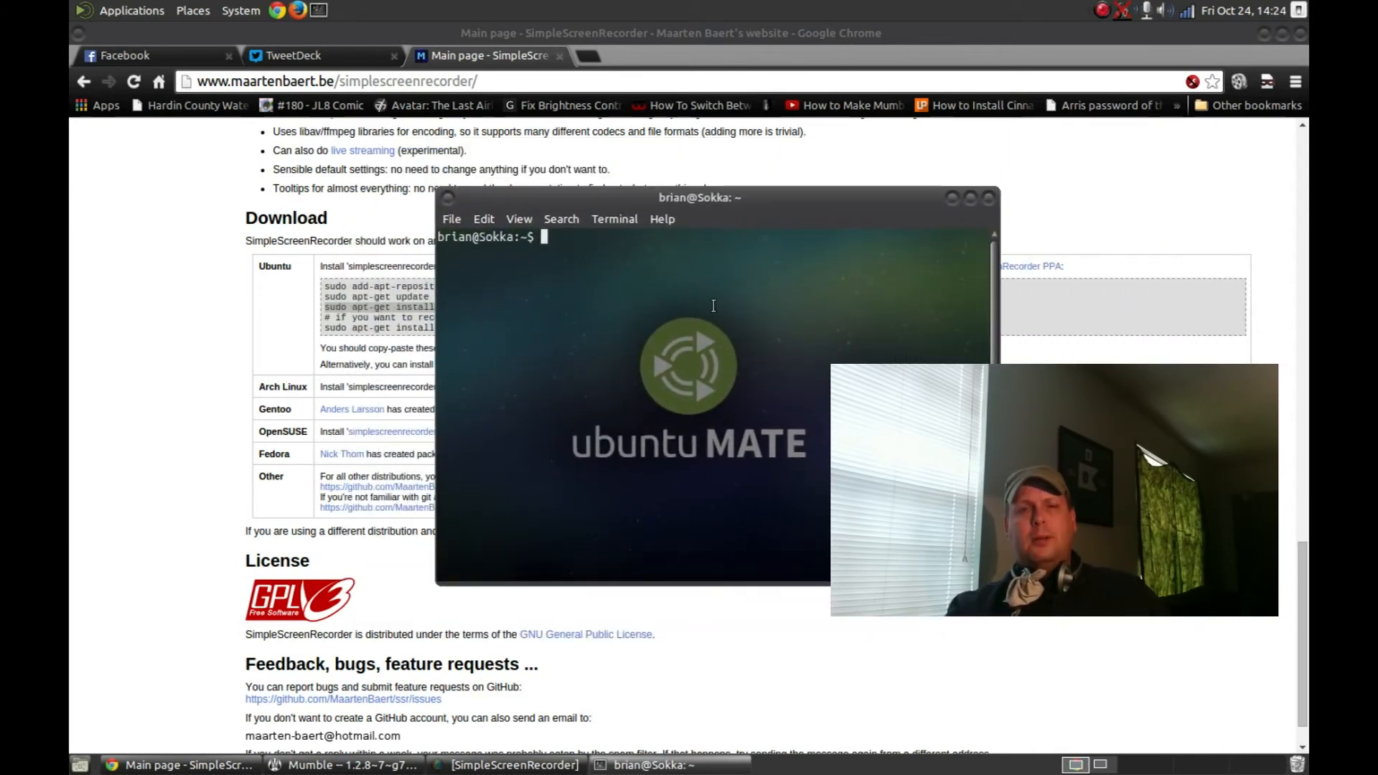
pyautogui.moveTo(874, 223)
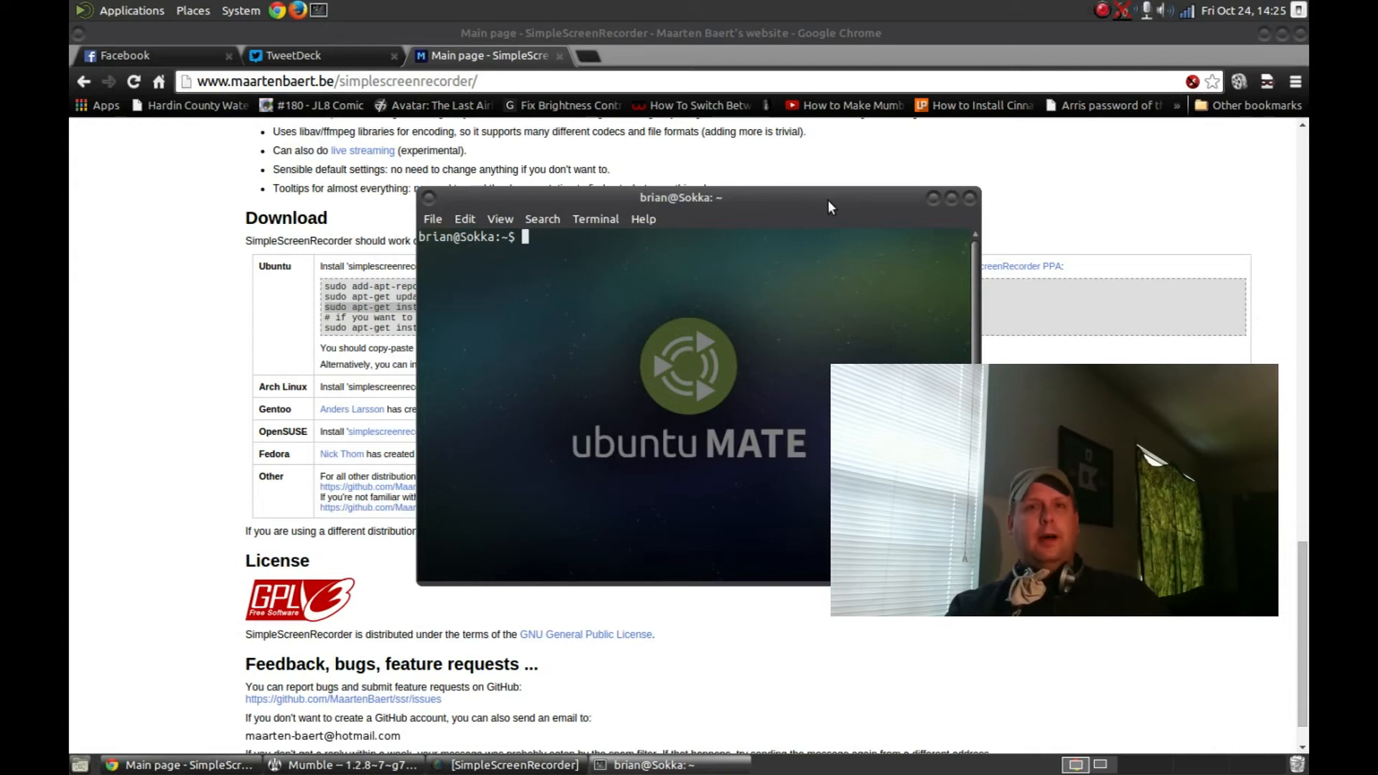
pyautogui.moveTo(919, 218)
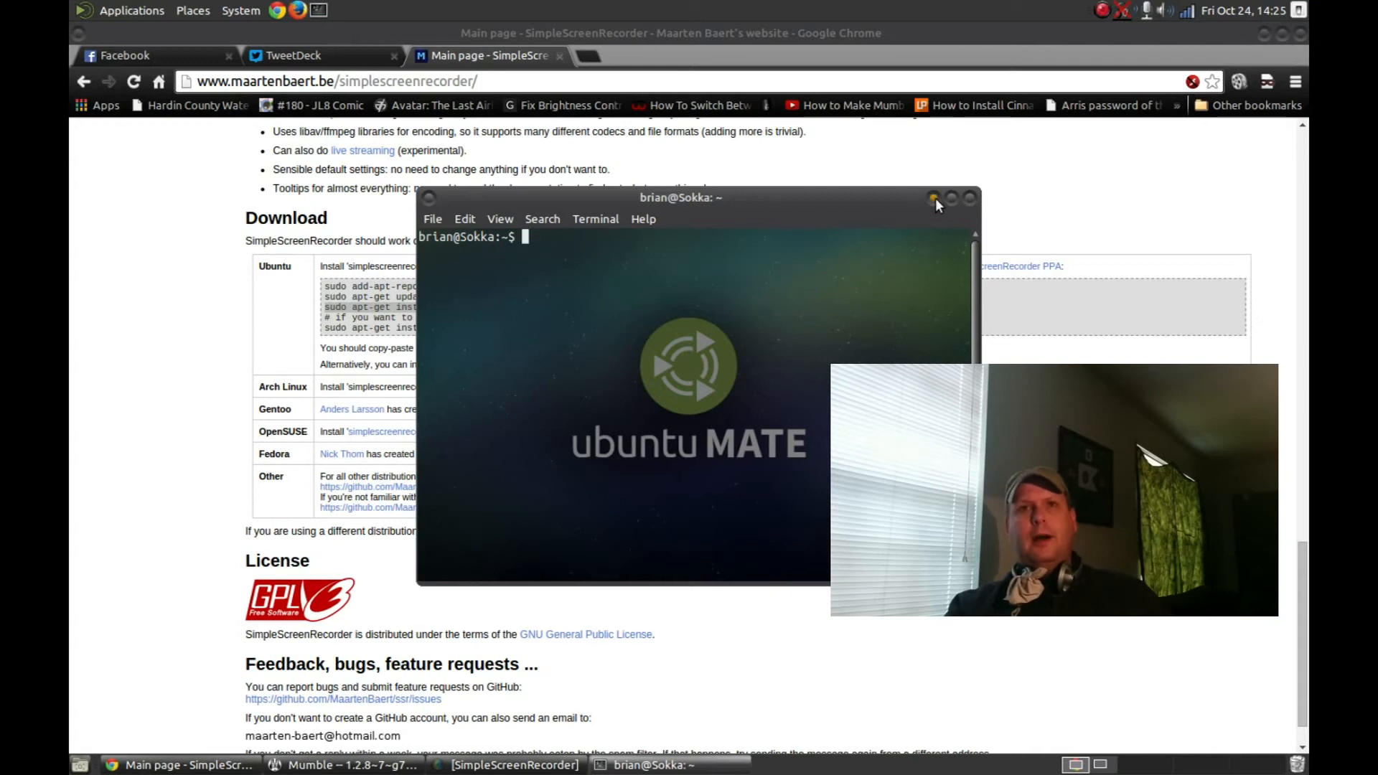
pyautogui.moveTo(935, 199)
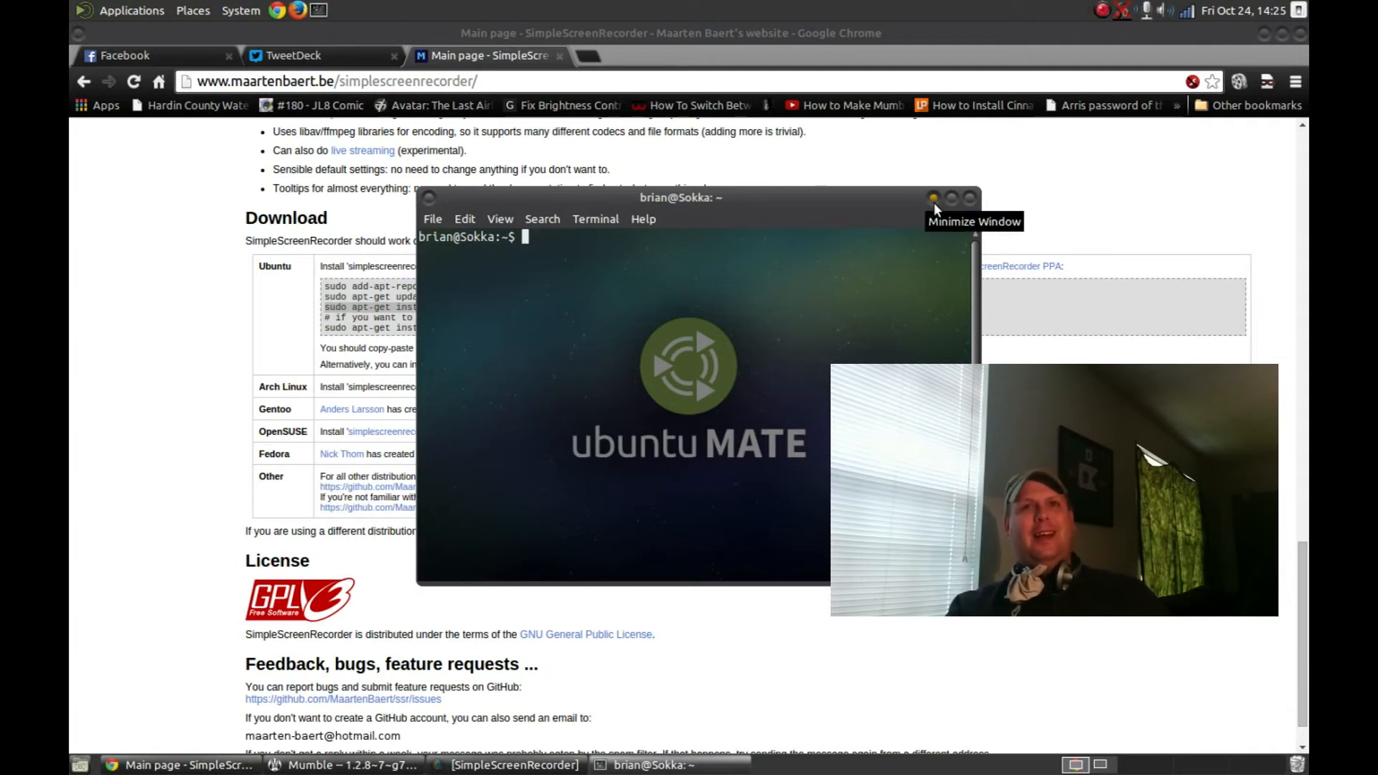
pyautogui.click(933, 197)
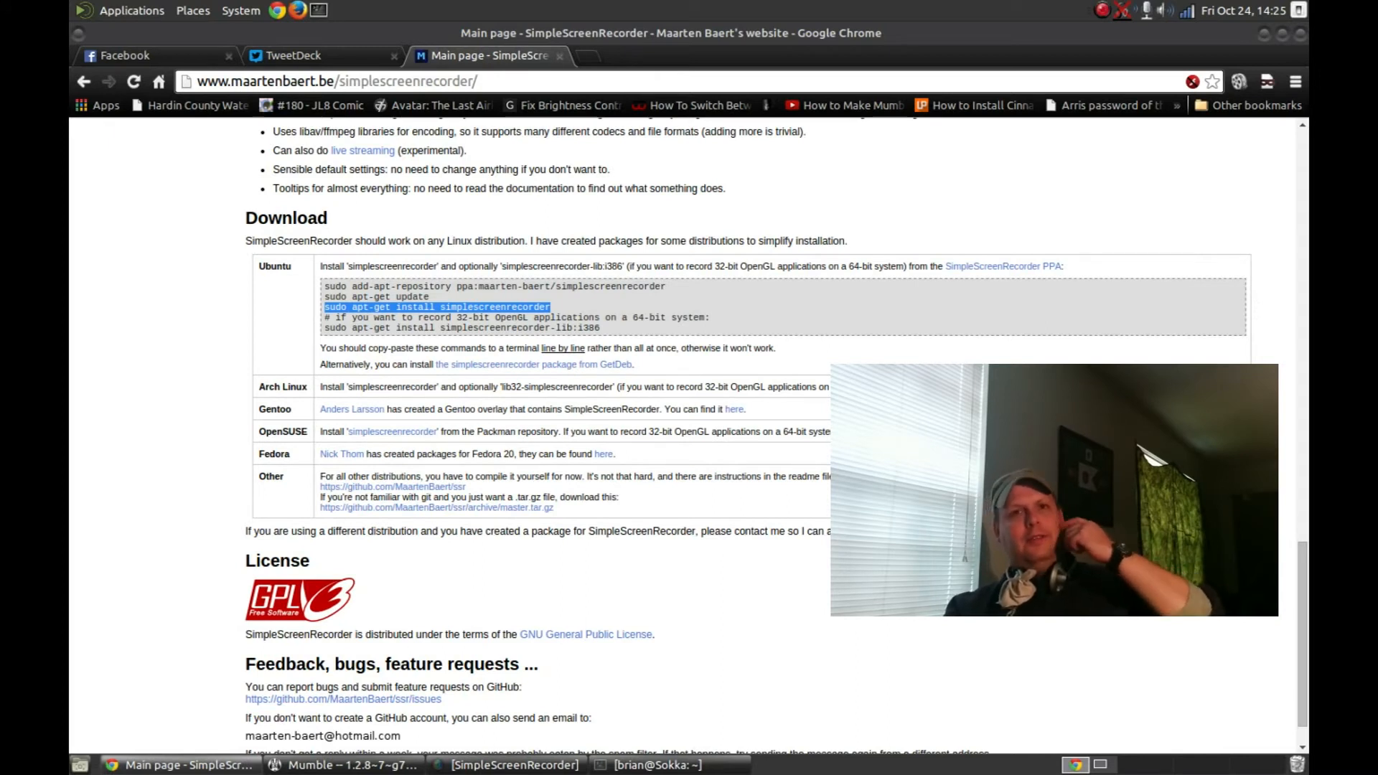
pyautogui.moveTo(1211, 39)
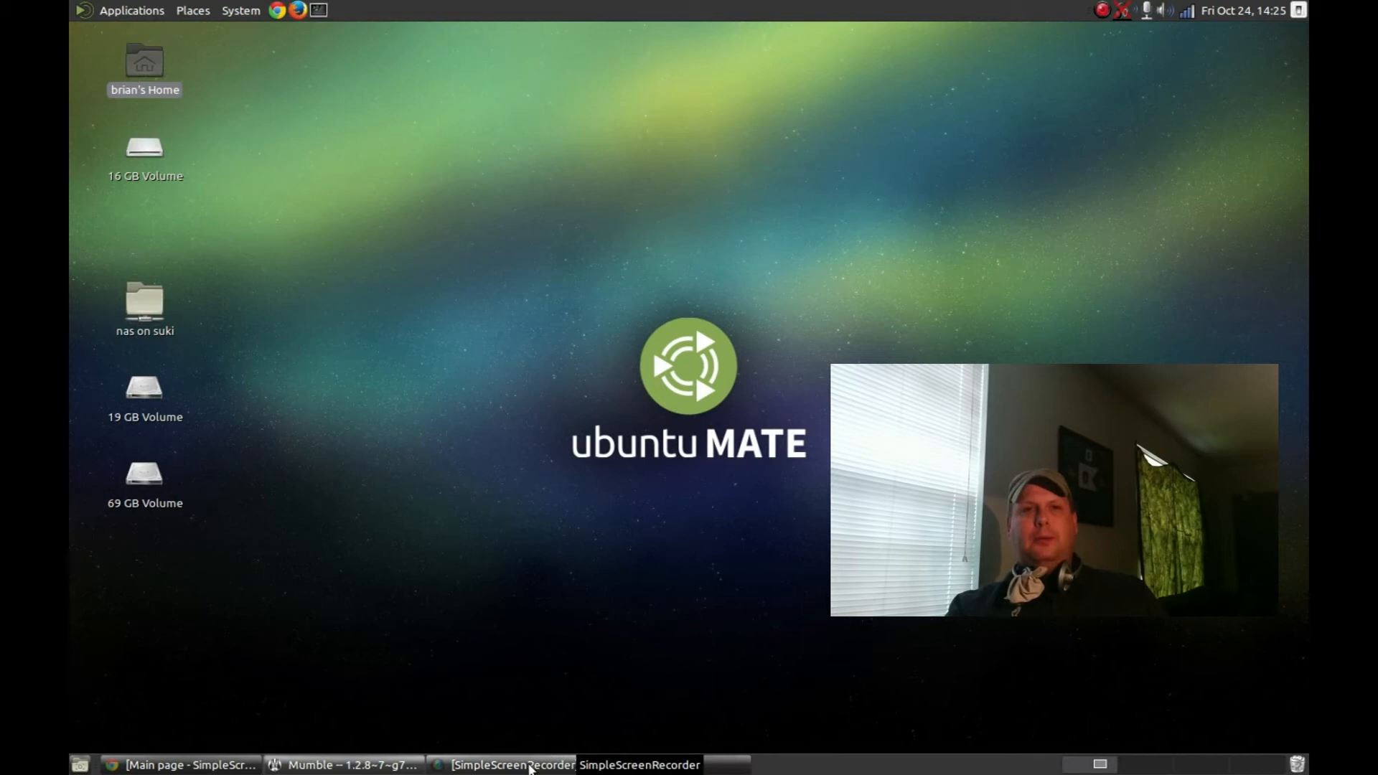
pyautogui.click(509, 765)
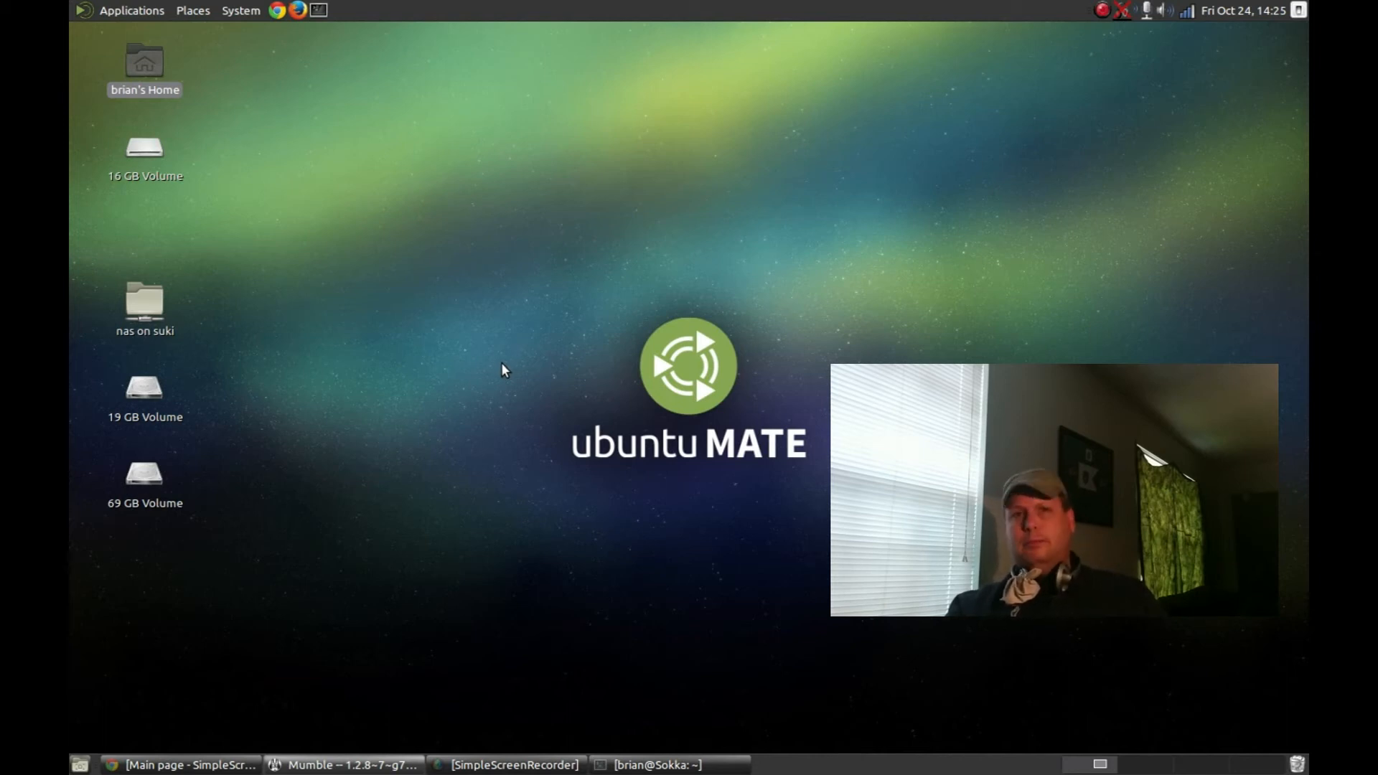
pyautogui.moveTo(493, 376)
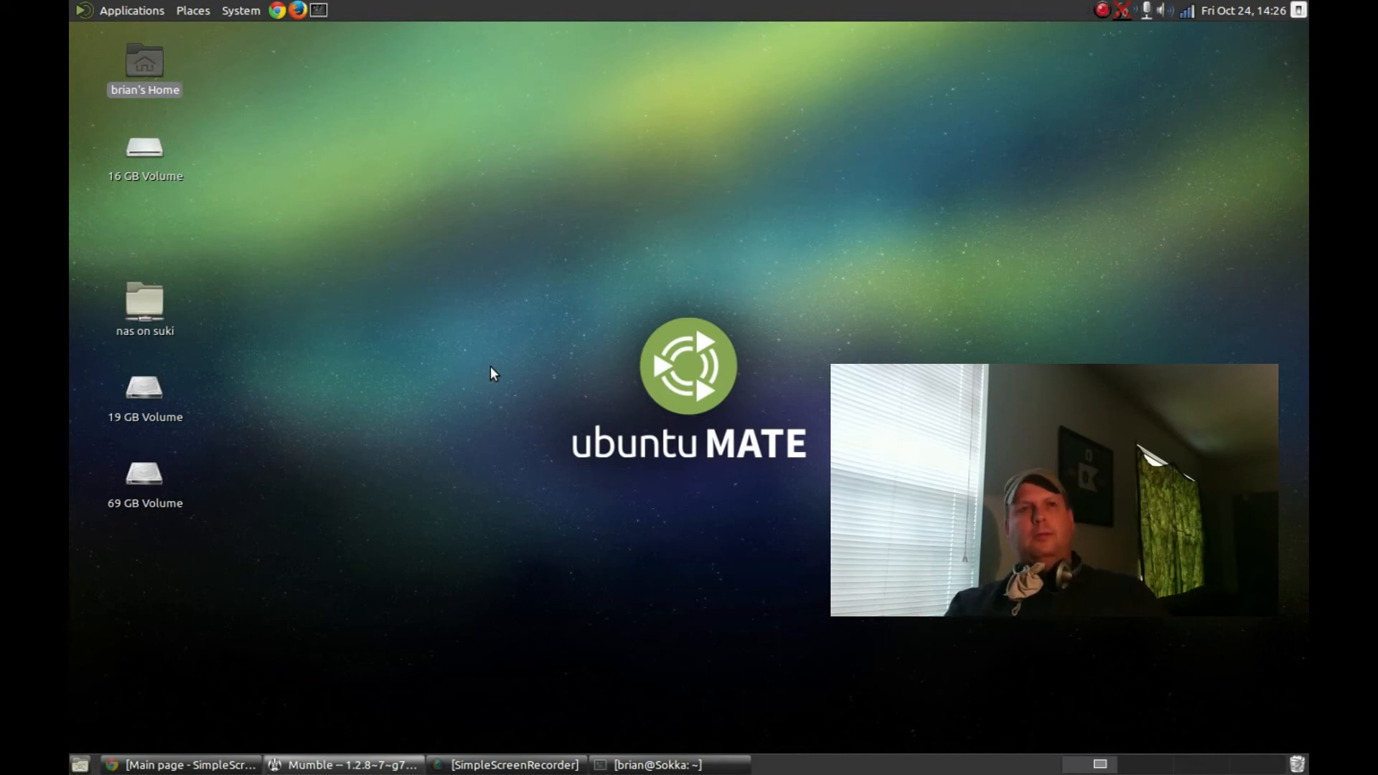
pyautogui.moveTo(585, 395)
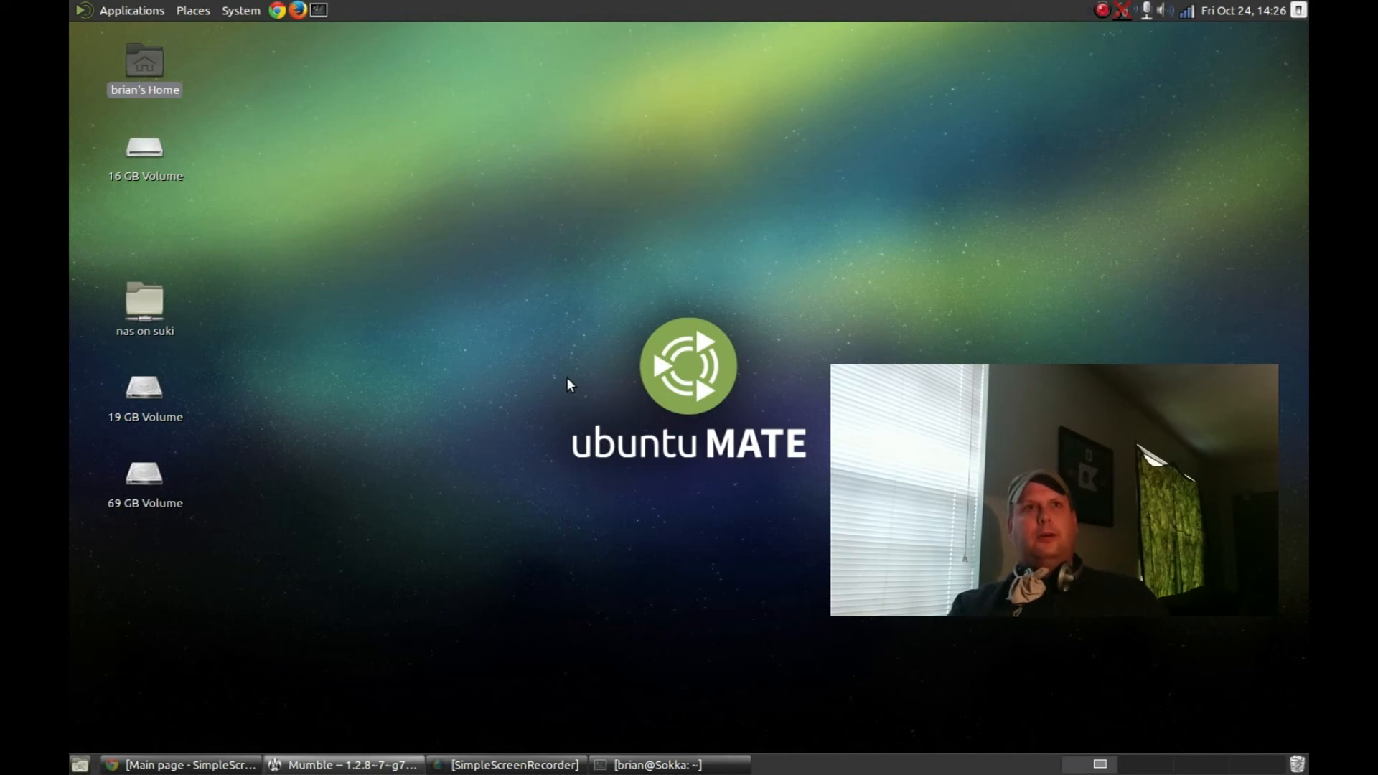
pyautogui.moveTo(439, 250)
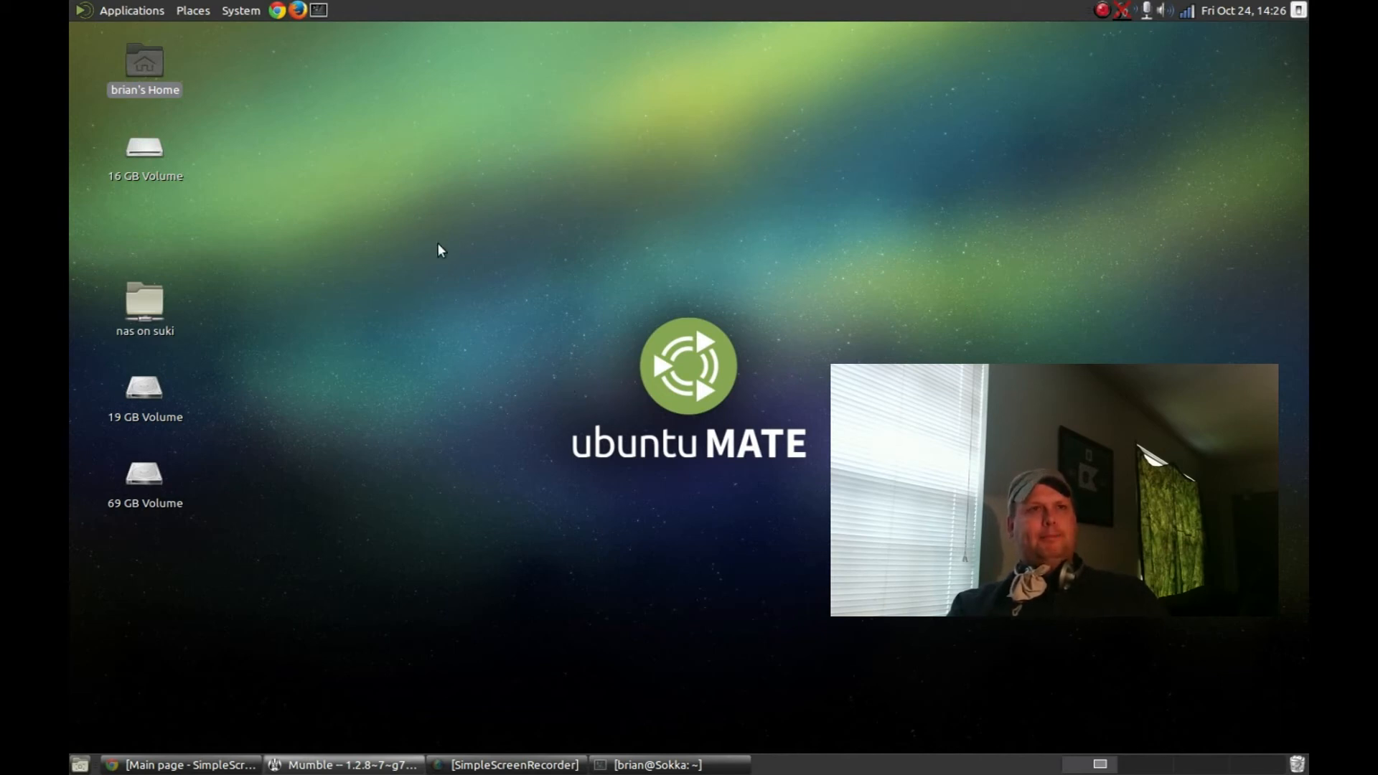
pyautogui.click(131, 10)
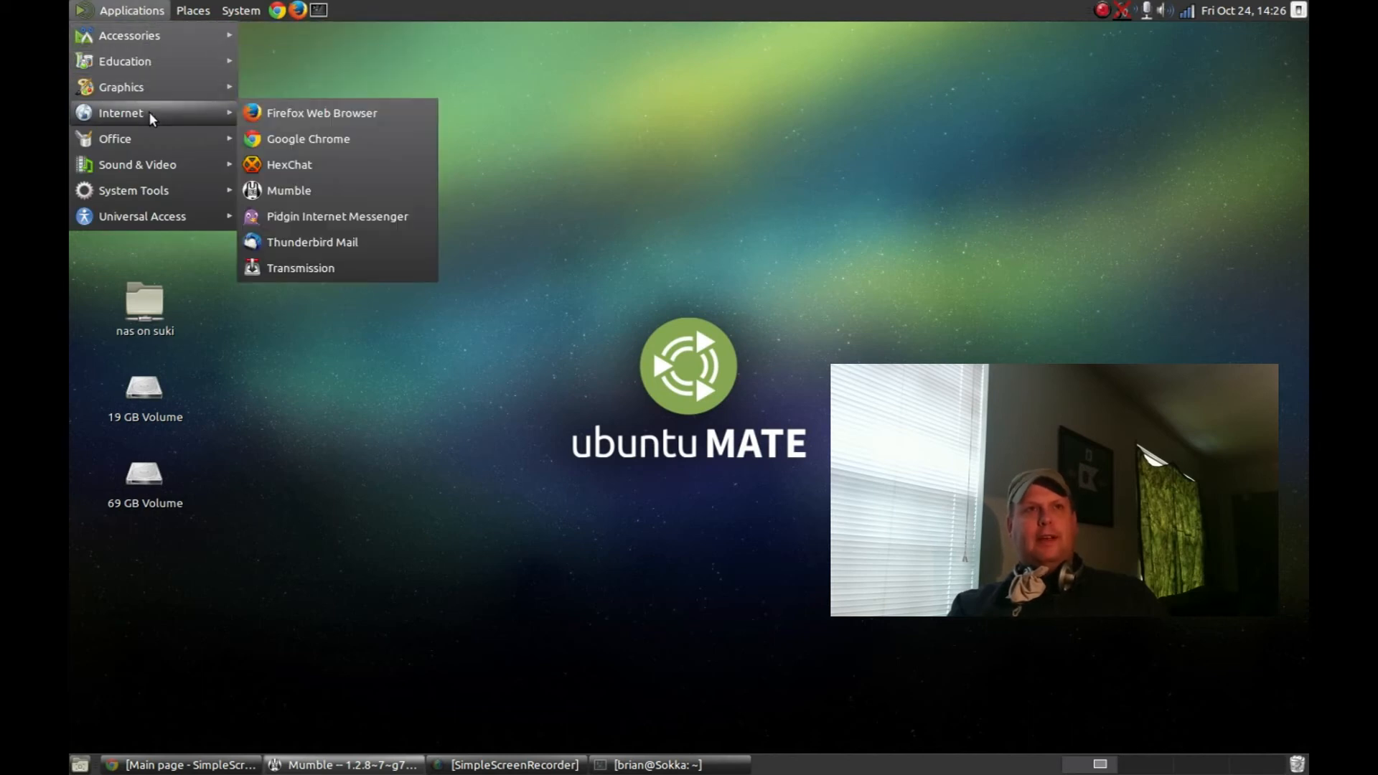
pyautogui.moveTo(150, 132)
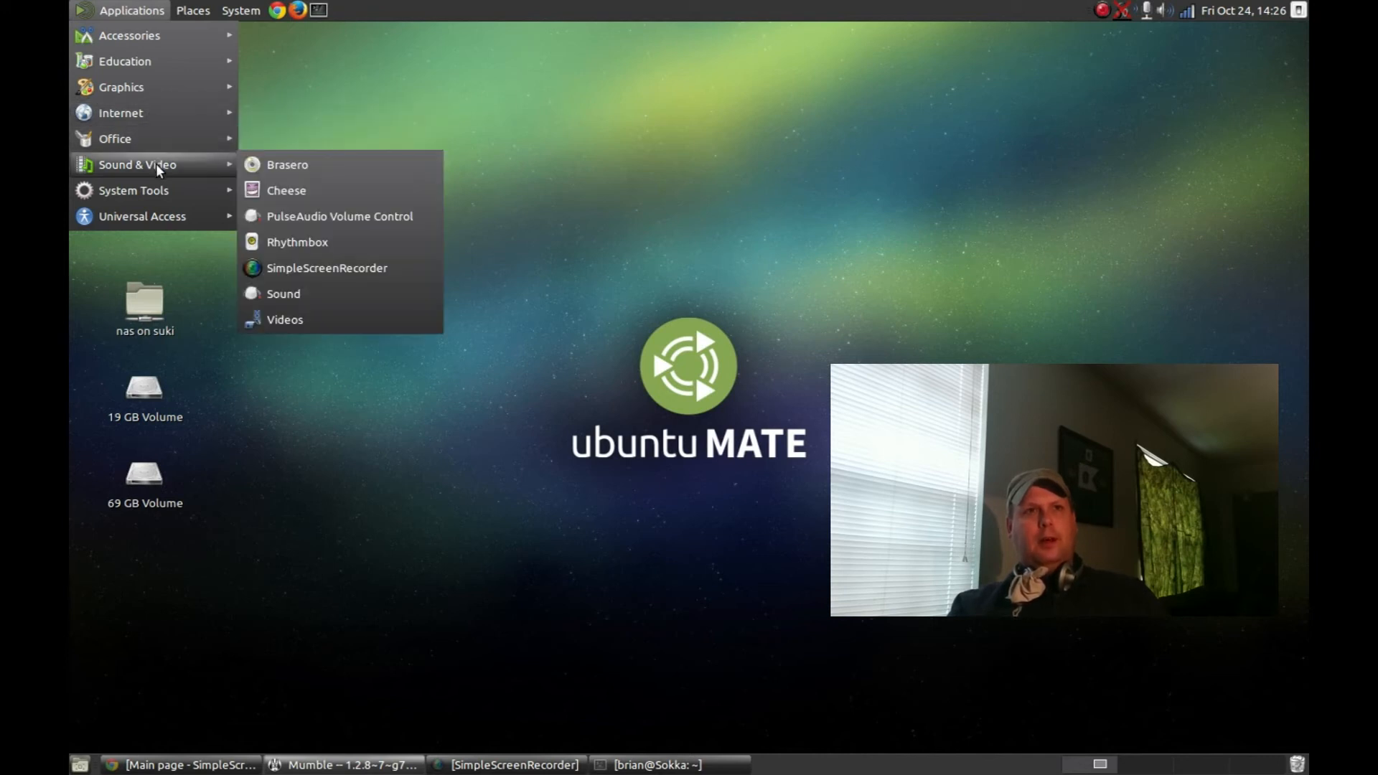
pyautogui.moveTo(133, 189)
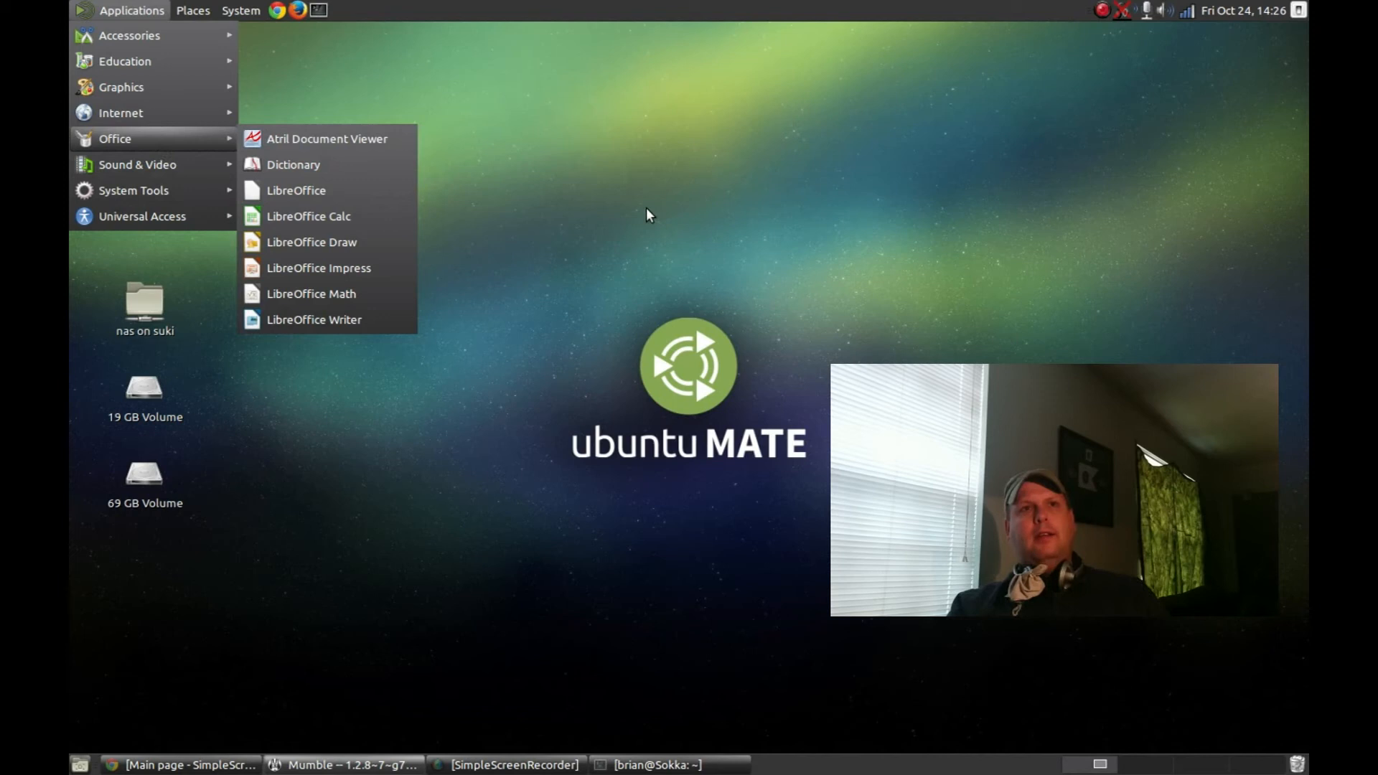
pyautogui.click(646, 216)
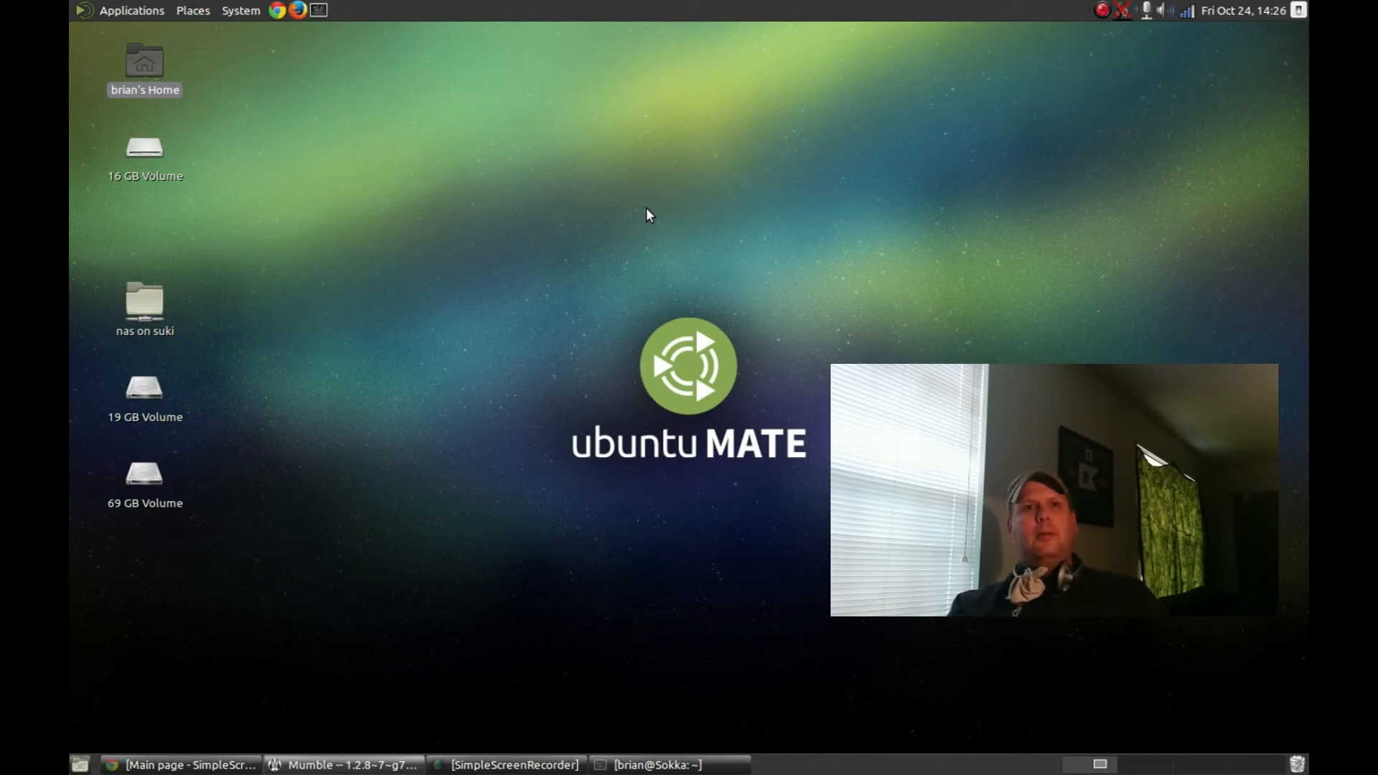
pyautogui.moveTo(647, 463)
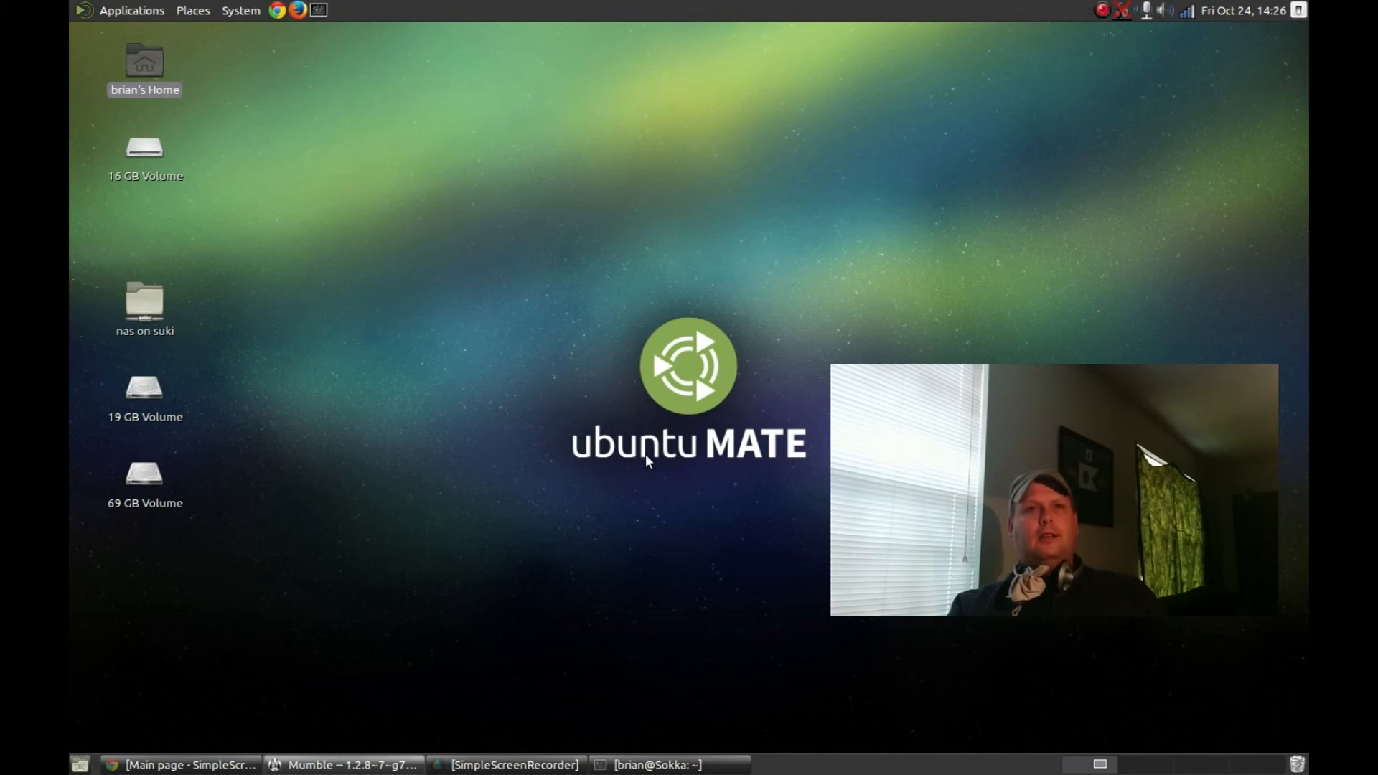
# - Restore the terminal and run htop to show live CPU, memory and process usage
pyautogui.click(654, 765)
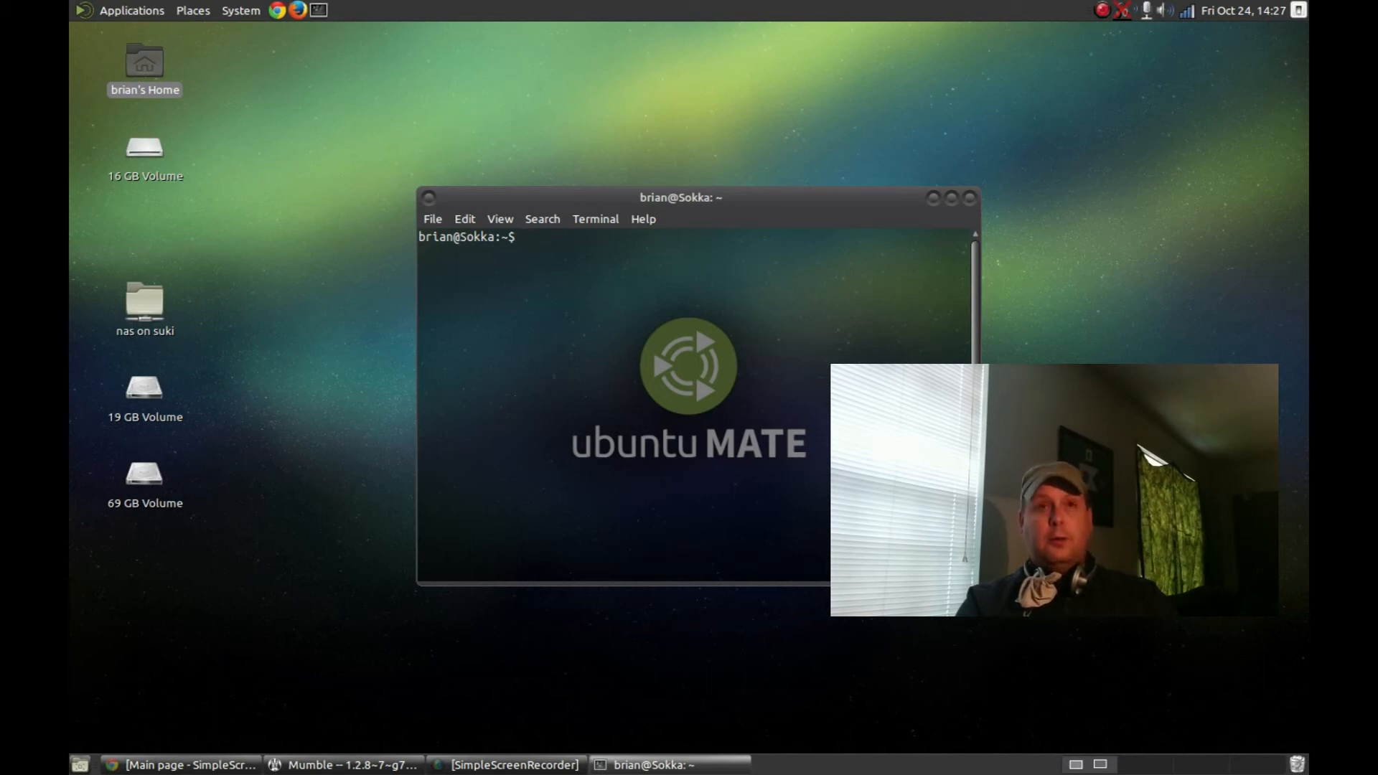
pyautogui.write('htop')
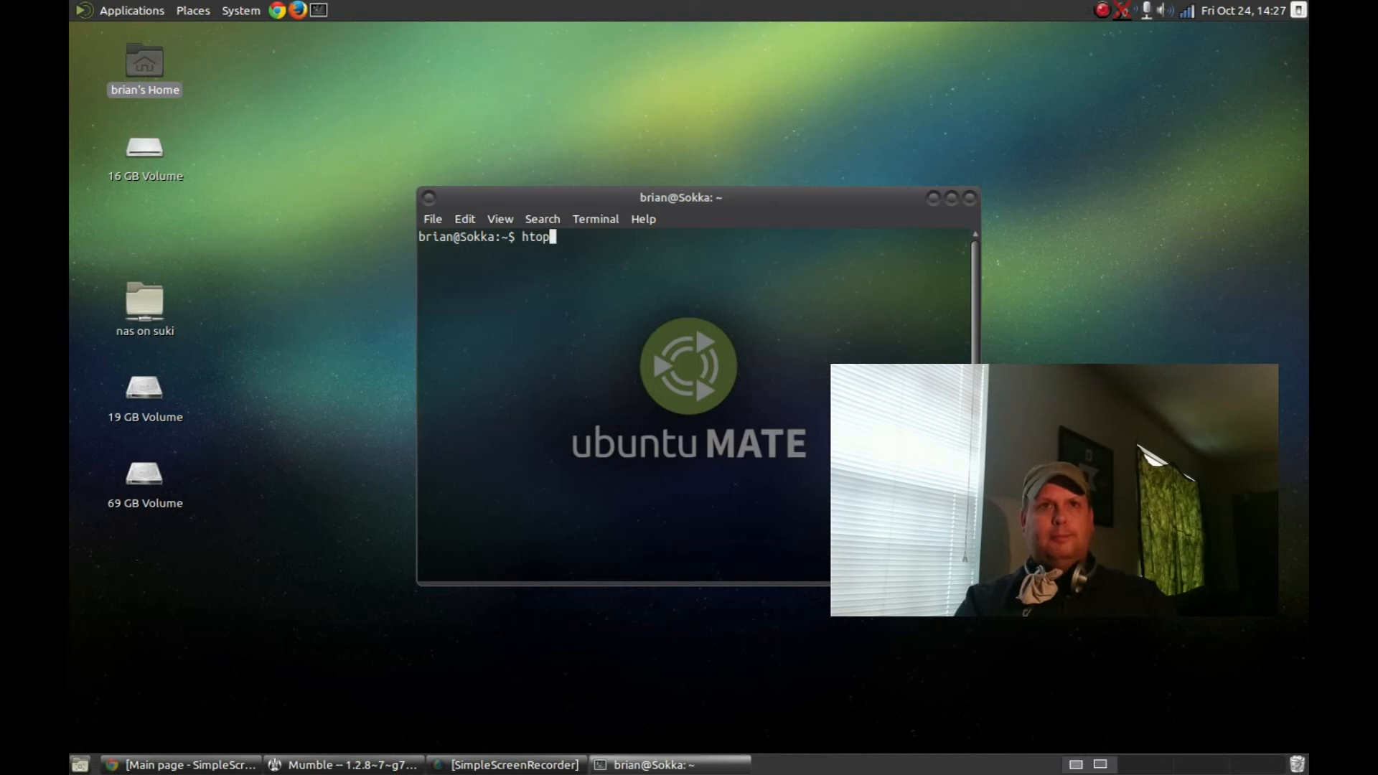
pyautogui.press('Return')
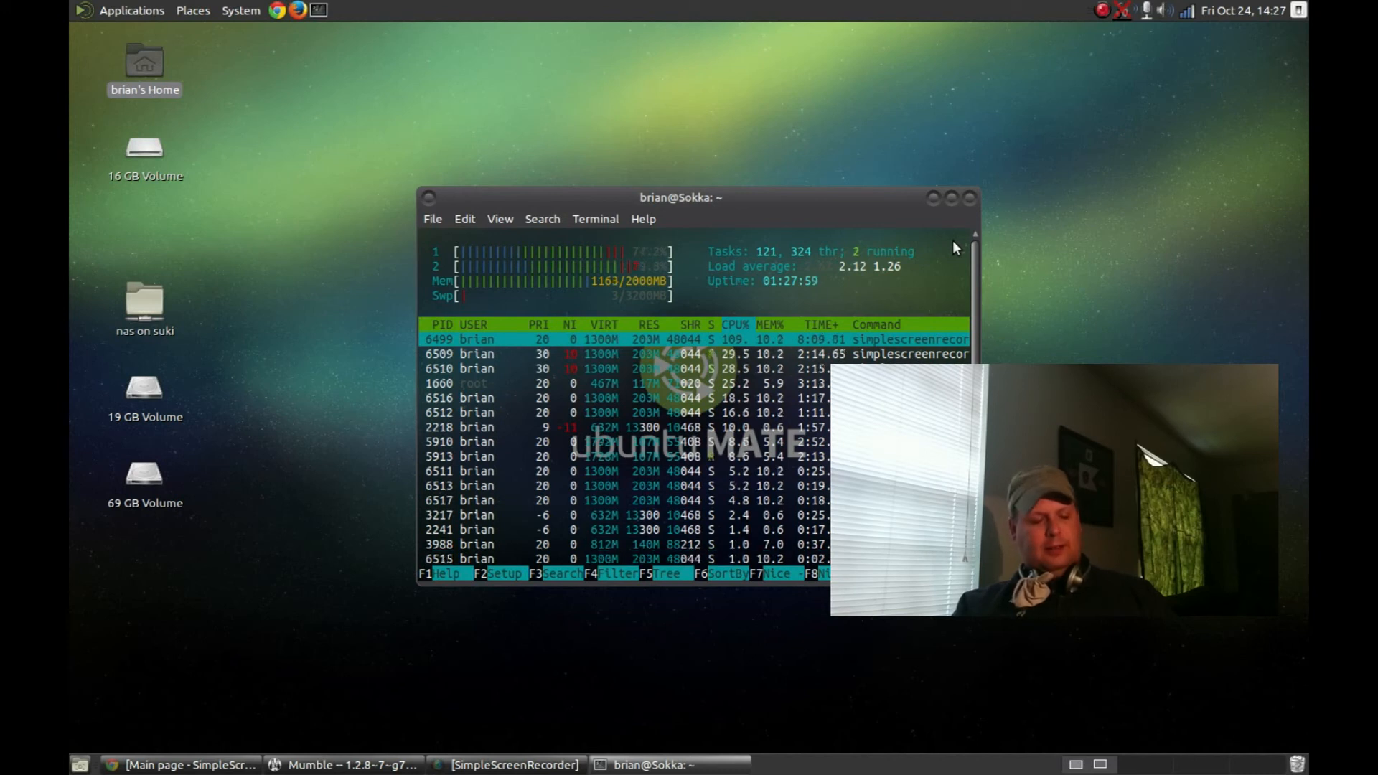
# - Quit htop with q, returning to the empty shell prompt
pyautogui.press('q')
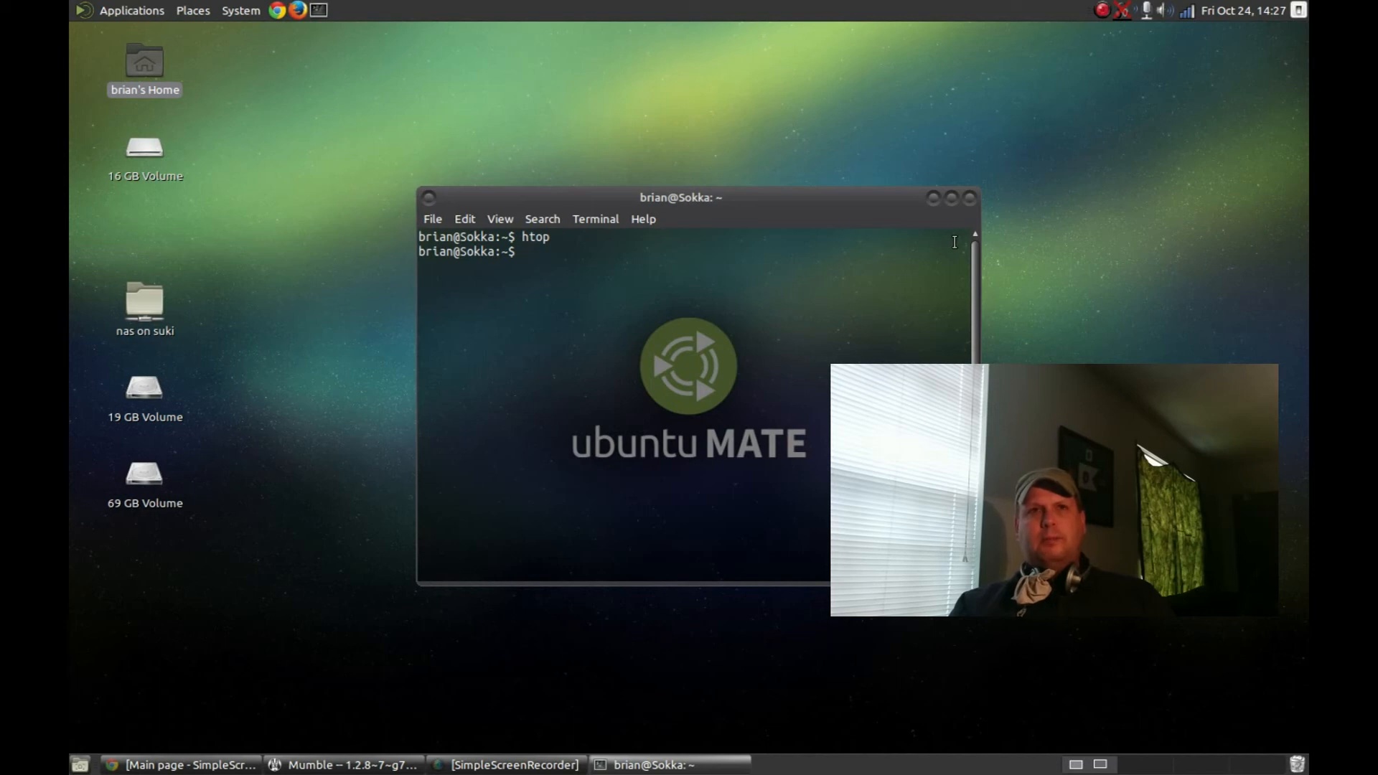
pyautogui.moveTo(960, 231)
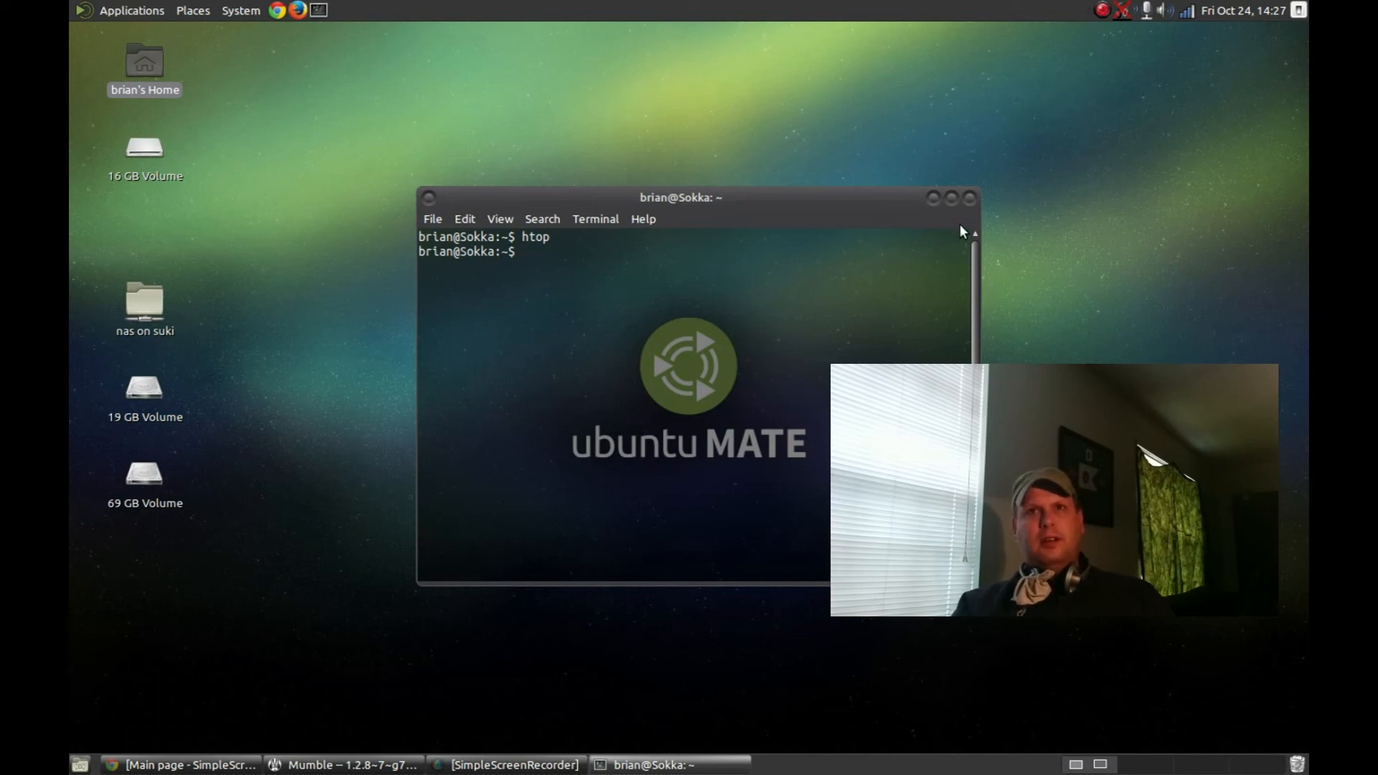
pyautogui.moveTo(969, 196)
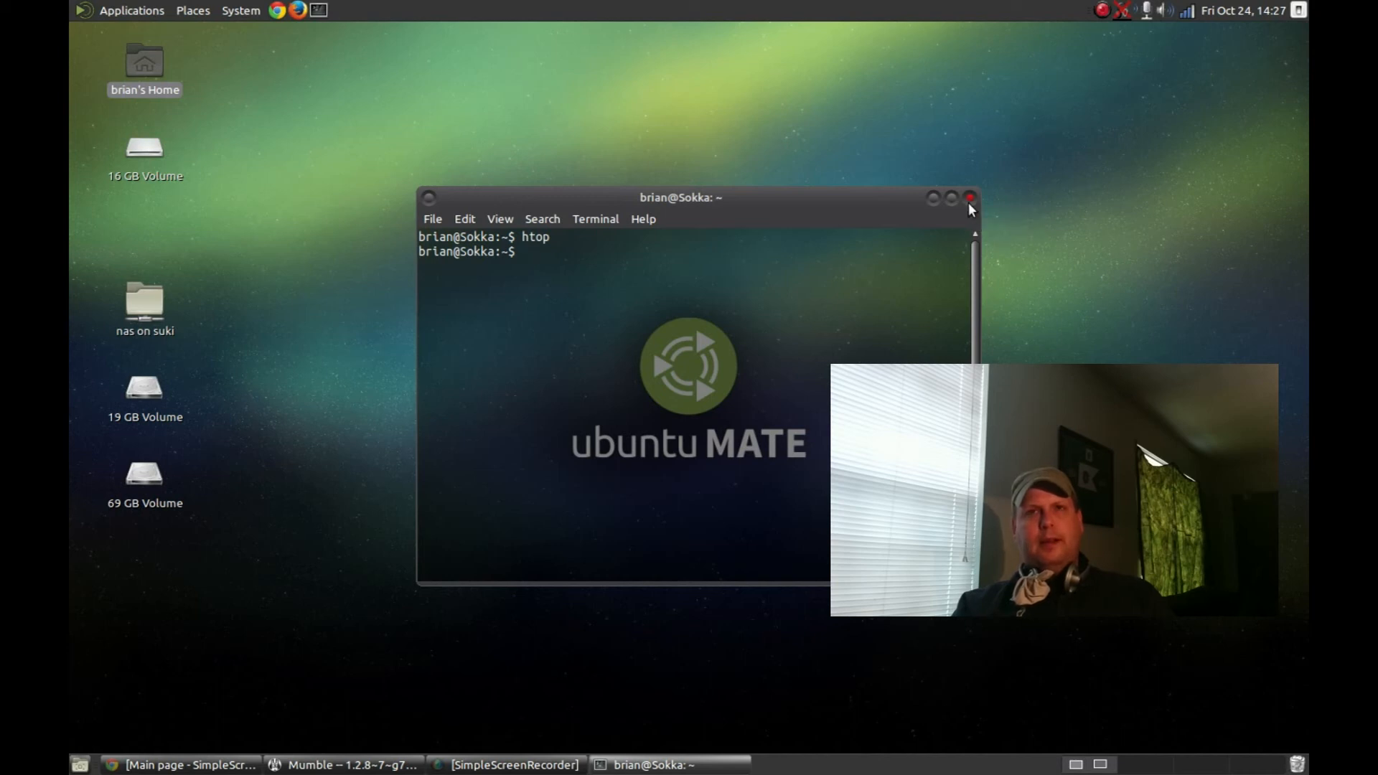
pyautogui.moveTo(968, 198)
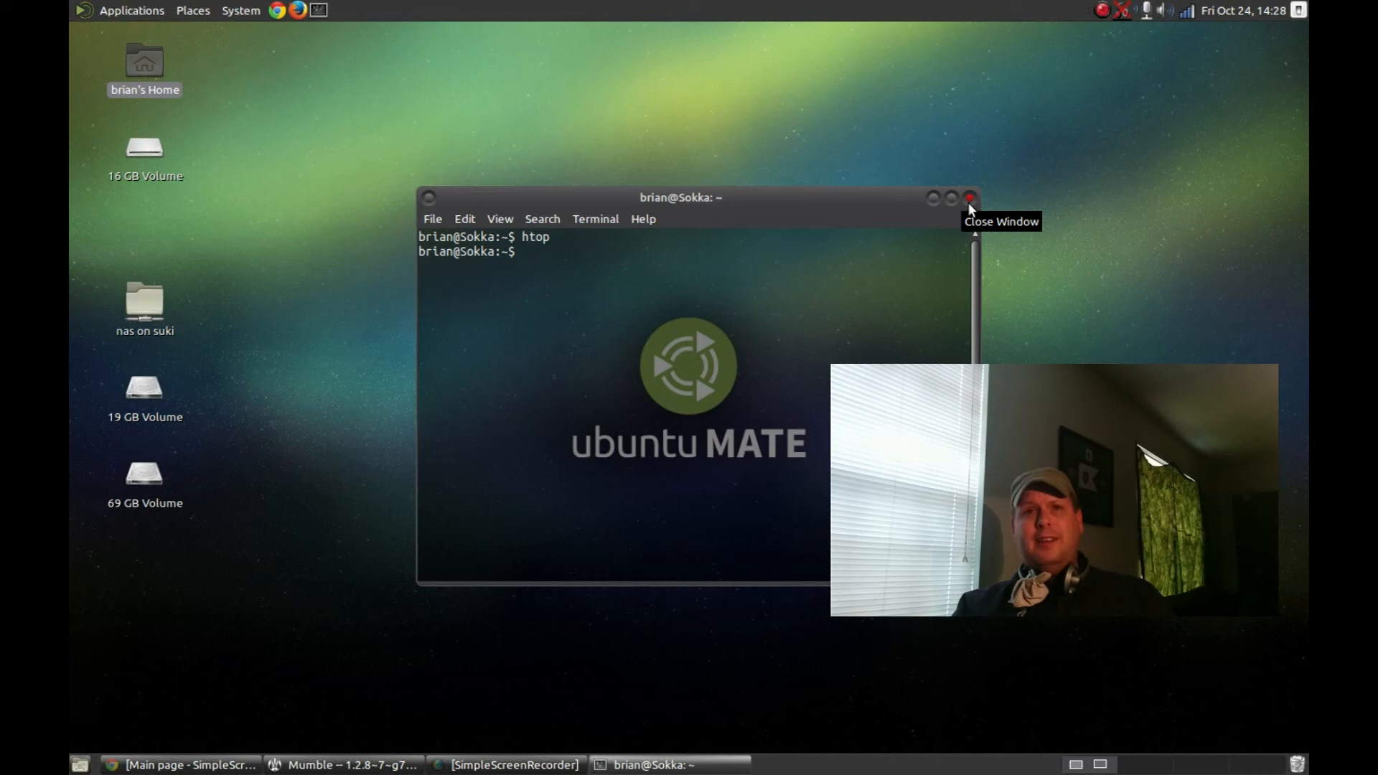
# - Close the terminal and restore SimpleScreenRecorder showing the mate.mp4 recording
pyautogui.click(969, 198)
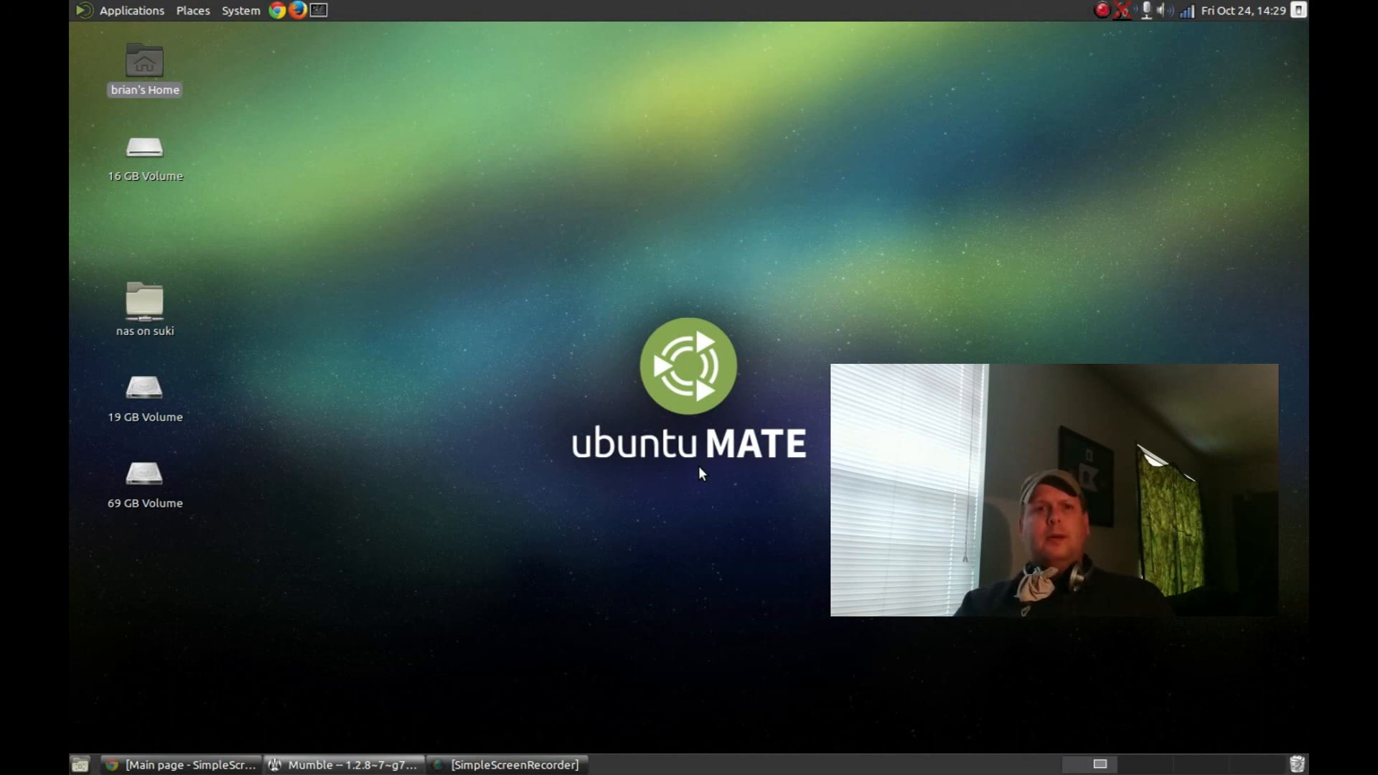
pyautogui.moveTo(516, 745)
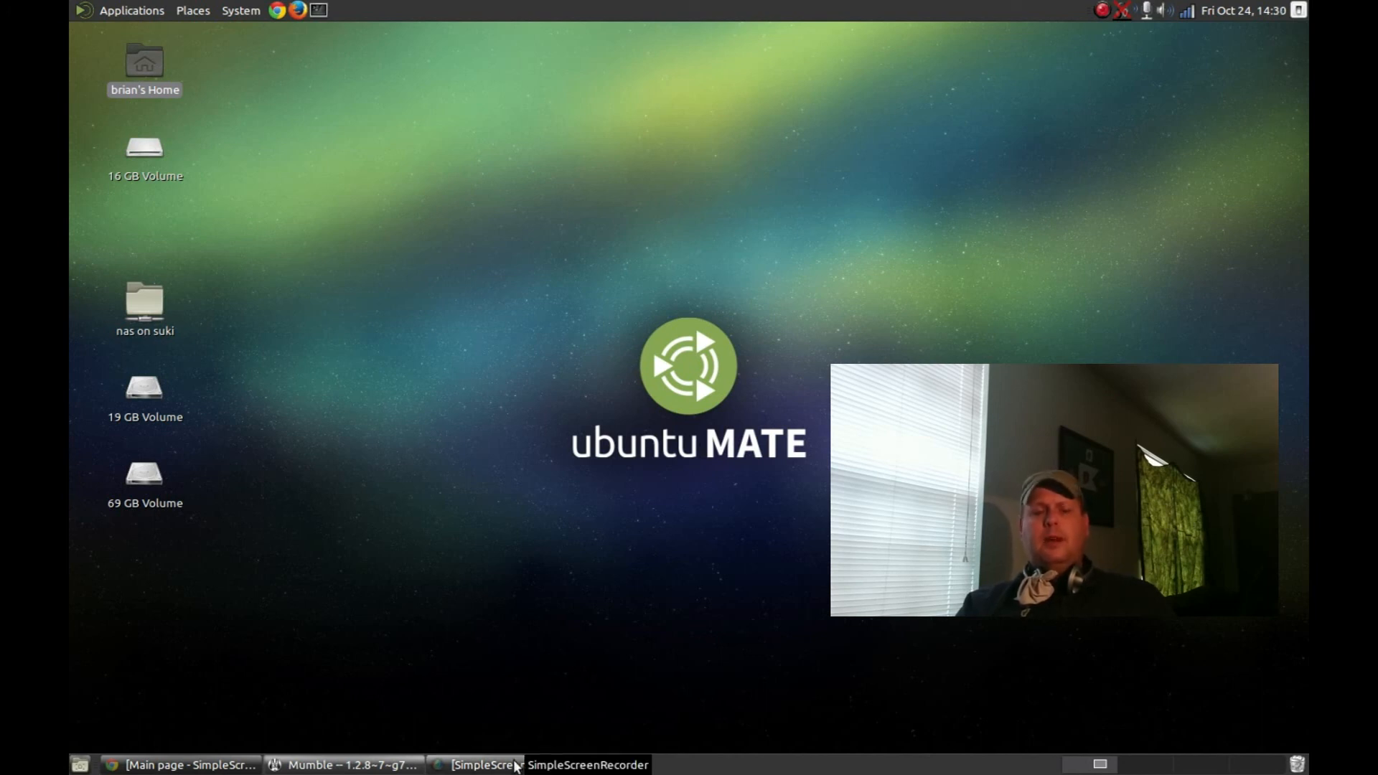
pyautogui.click(480, 765)
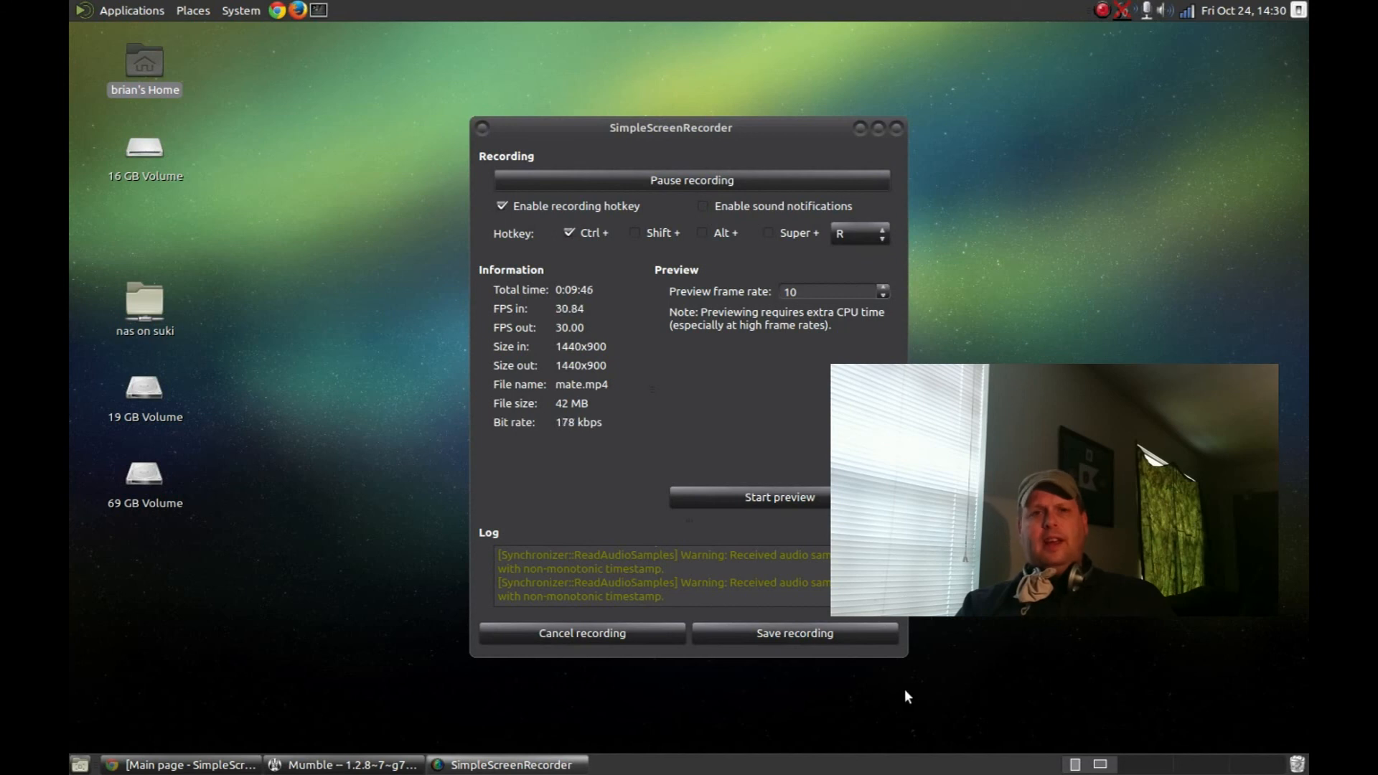